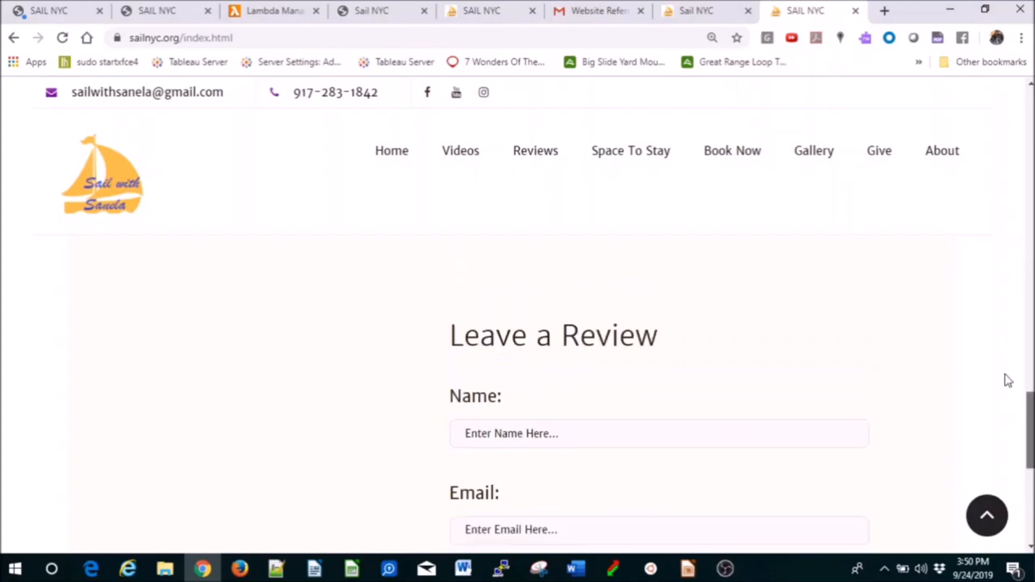
# - Scroll through the home page's Leave a Review form and the contact-us booking form fields
pyautogui.scroll(3)
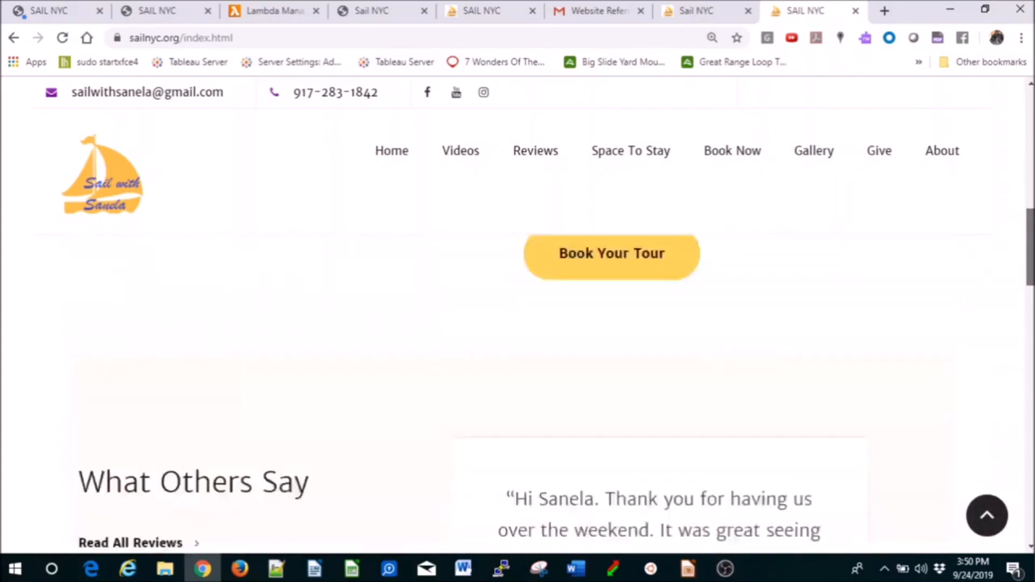
pyautogui.scroll(-3)
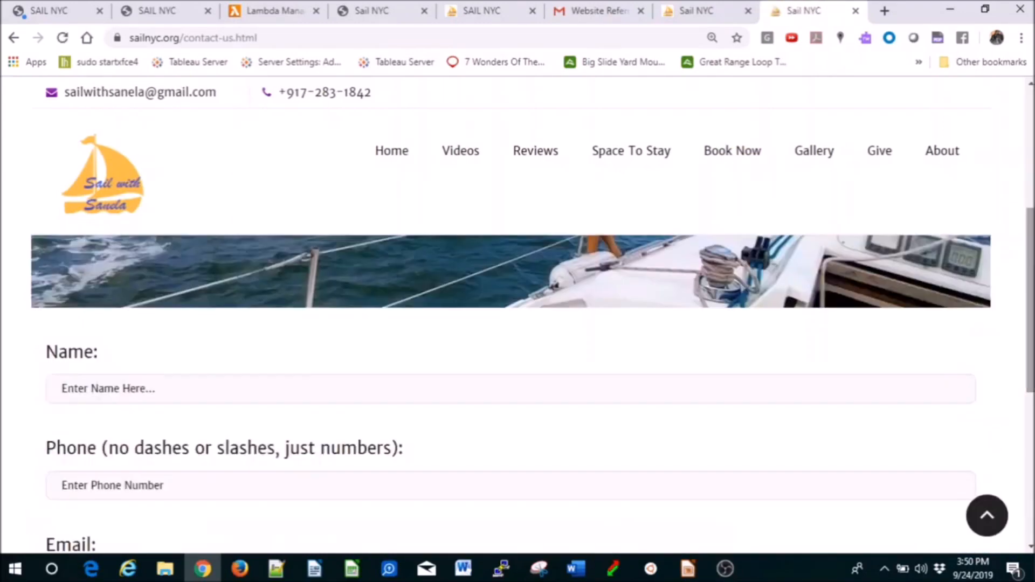
pyautogui.scroll(-3)
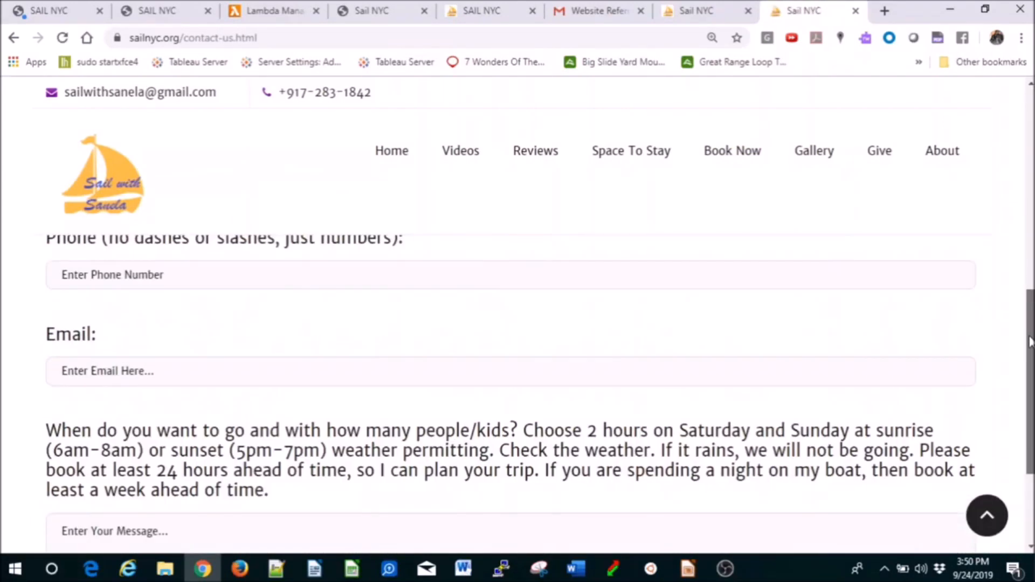
pyautogui.scroll(3)
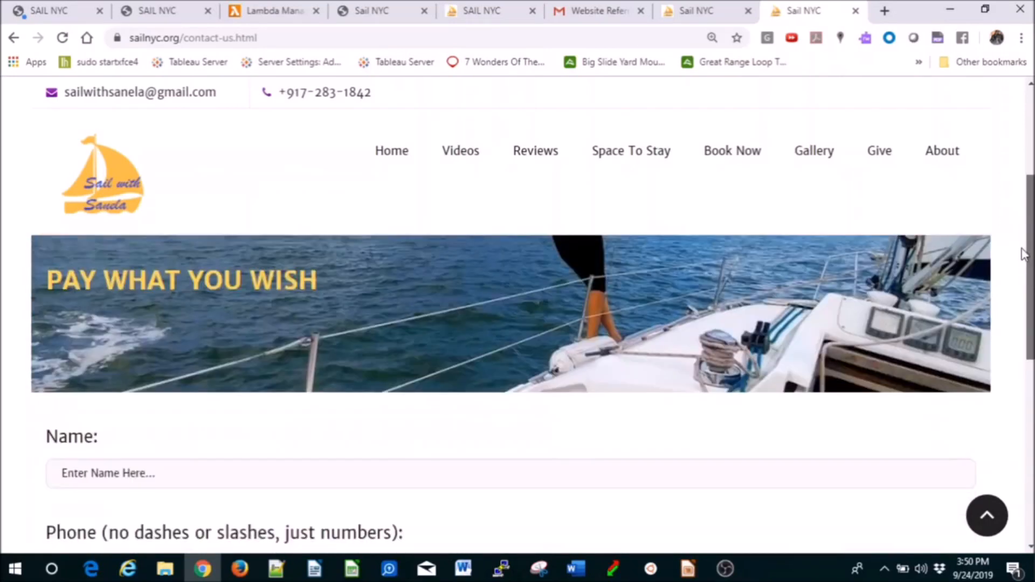
pyautogui.scroll(-3)
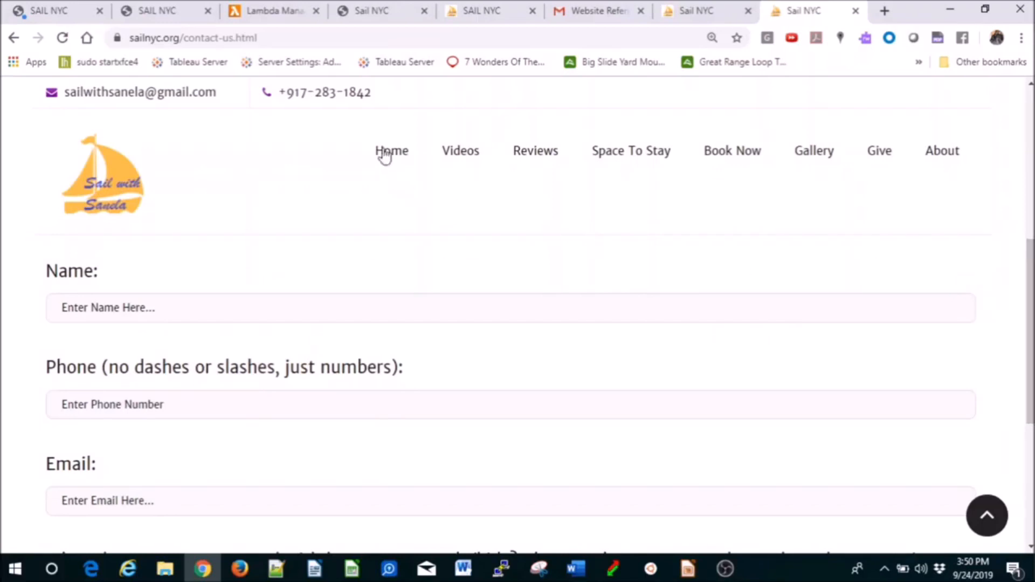
# - Fill the home-page review form with autofilled contact details and review text, submit it, then check the inbox
pyautogui.click(390, 151)
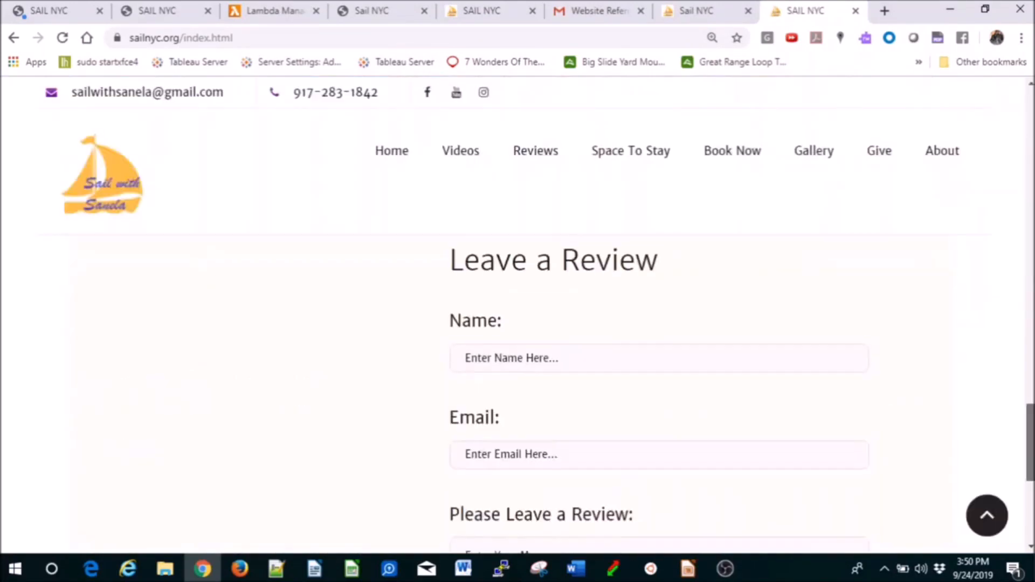
pyautogui.scroll(-3)
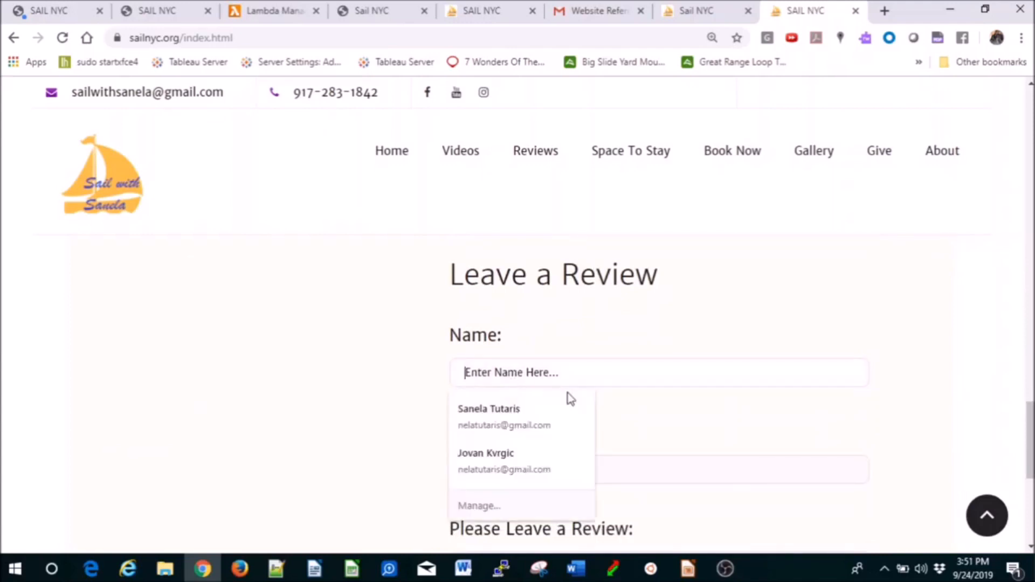
pyautogui.click(488, 416)
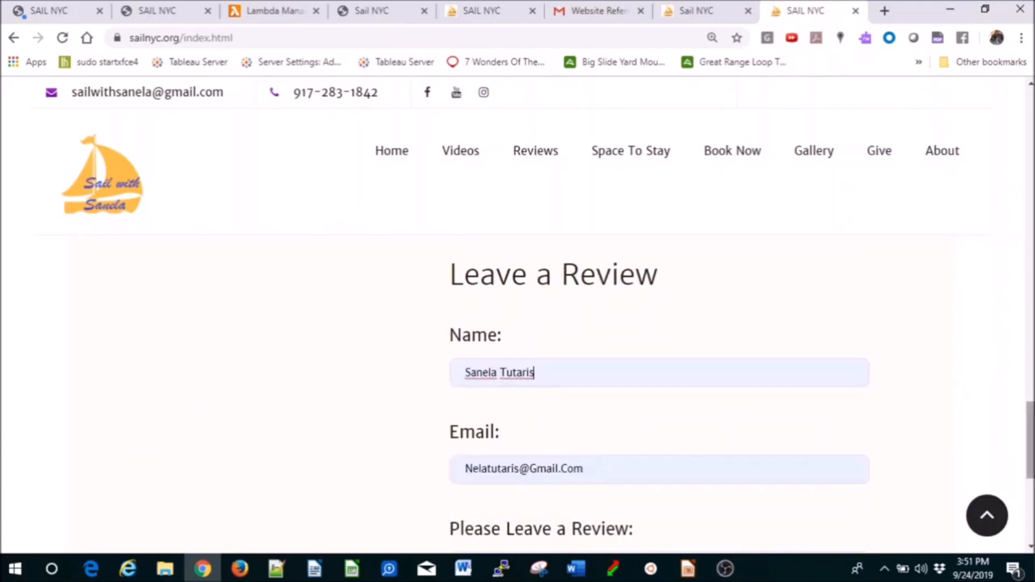
pyautogui.scroll(-3)
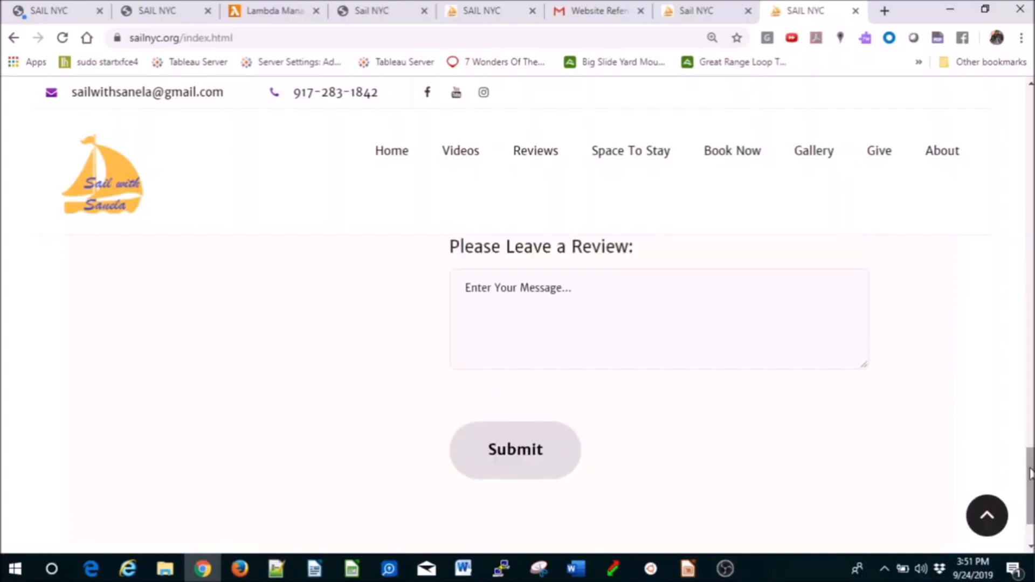
pyautogui.write('Review')
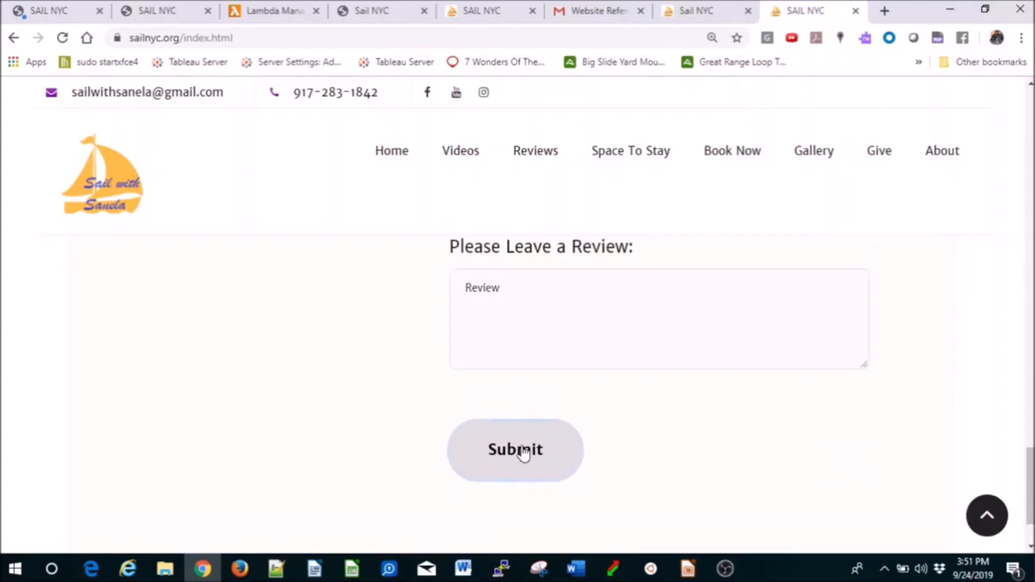
pyautogui.click(516, 448)
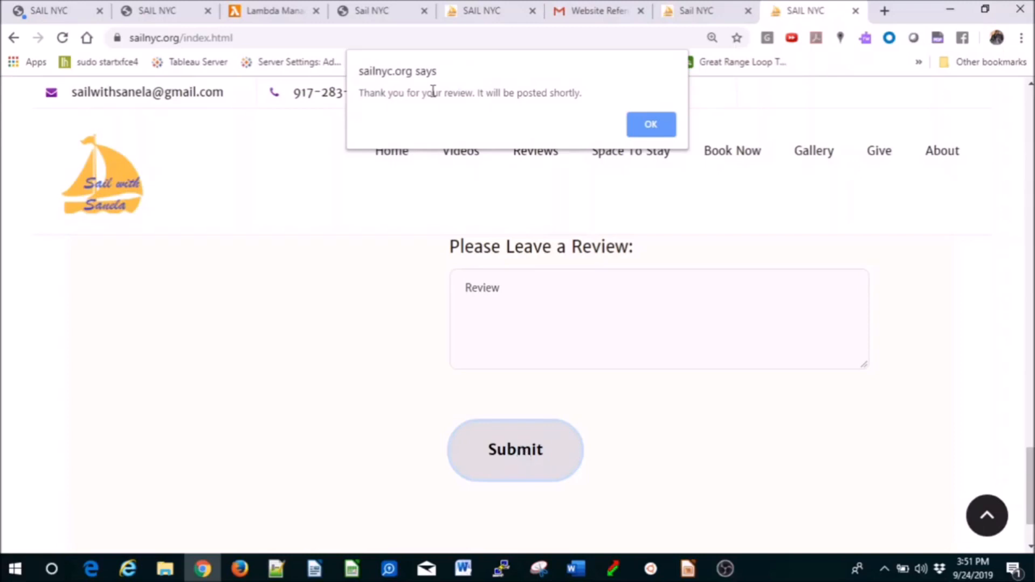
pyautogui.moveTo(561, 90)
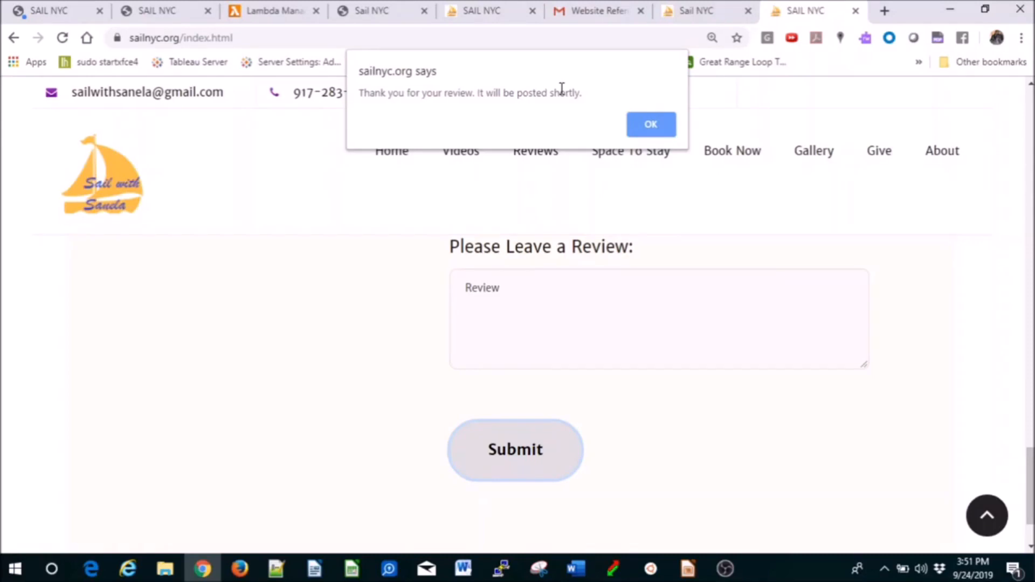
pyautogui.click(649, 124)
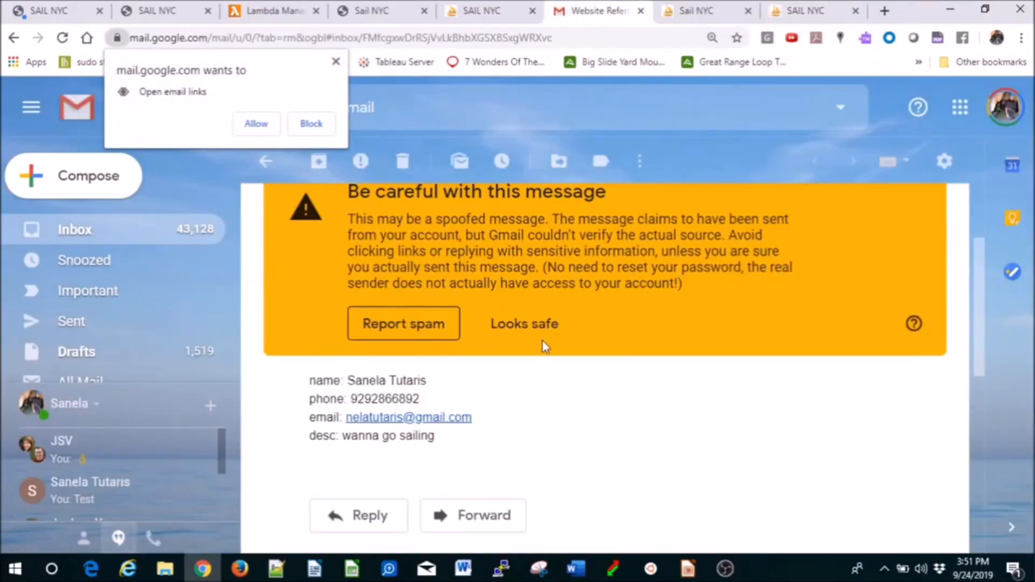
pyautogui.moveTo(444, 442)
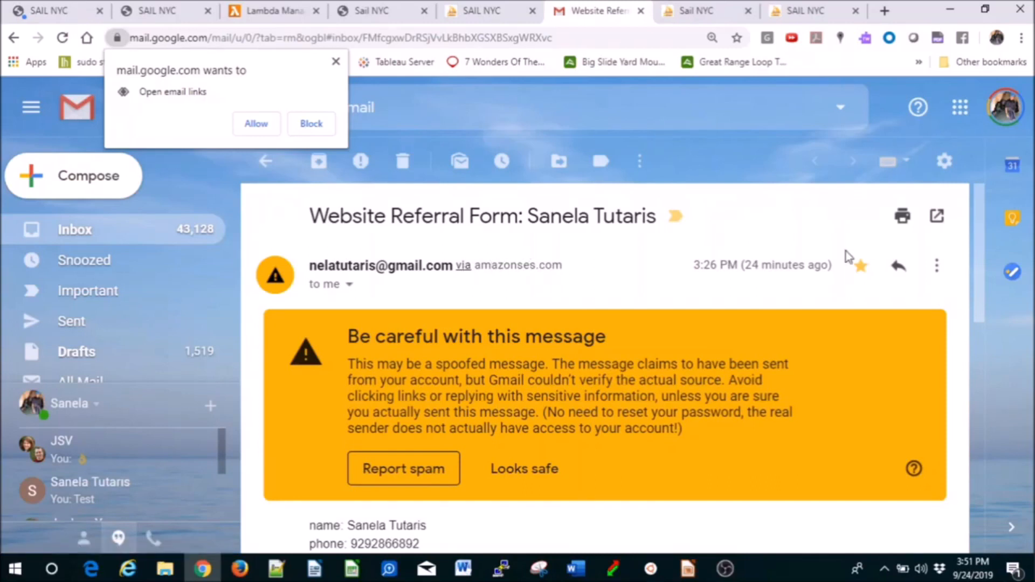
# - Scroll the Website Referral Form email to read the submitted name, phone, email and description
pyautogui.scroll(-3)
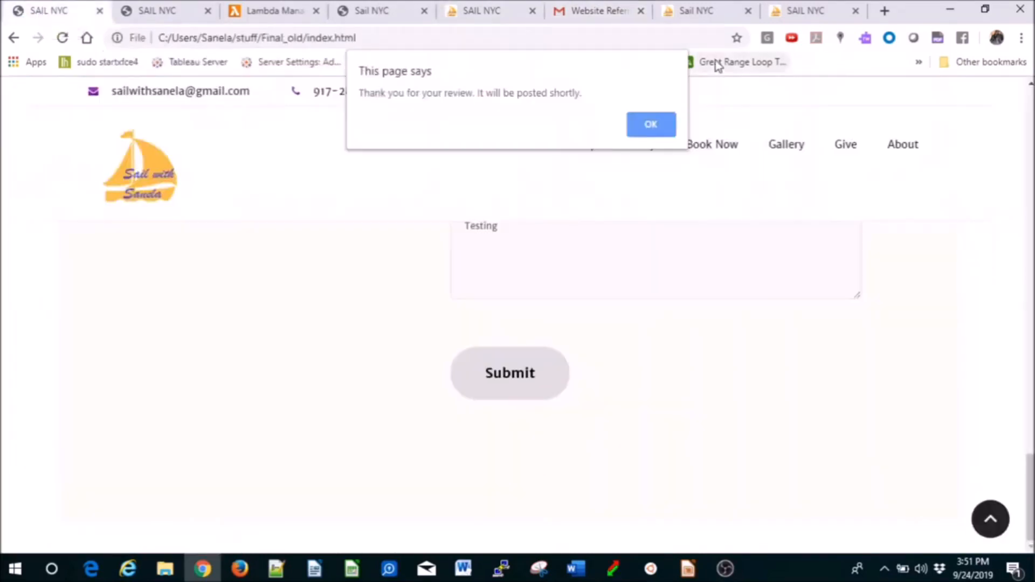
# - Dismiss the 'This page says' thank-you alert on the local index.html copy
pyautogui.click(650, 124)
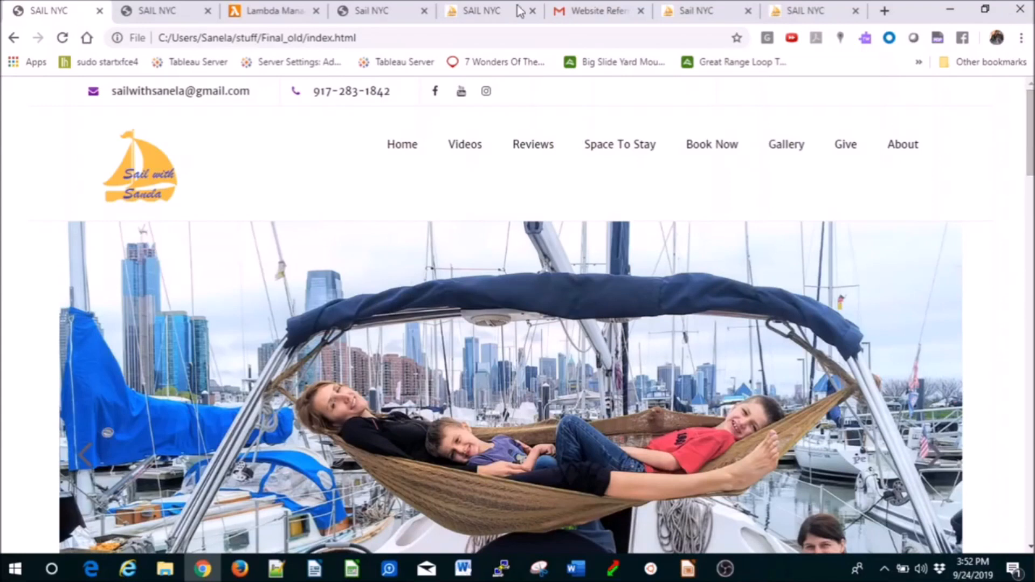
pyautogui.moveTo(630, 22)
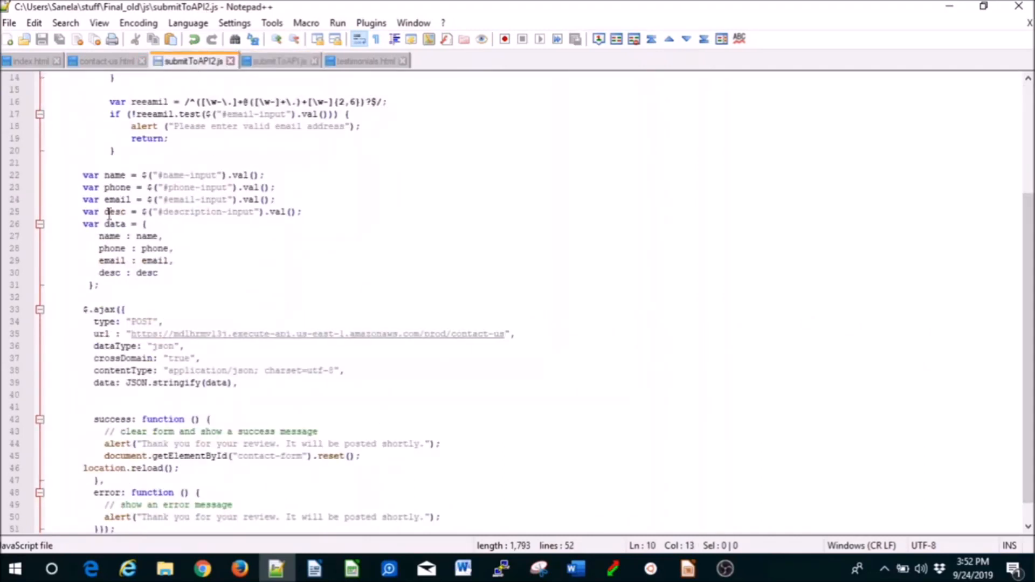
# - View submitToAPI.js and its success alert promising a booking confirmation email
pyautogui.click(281, 60)
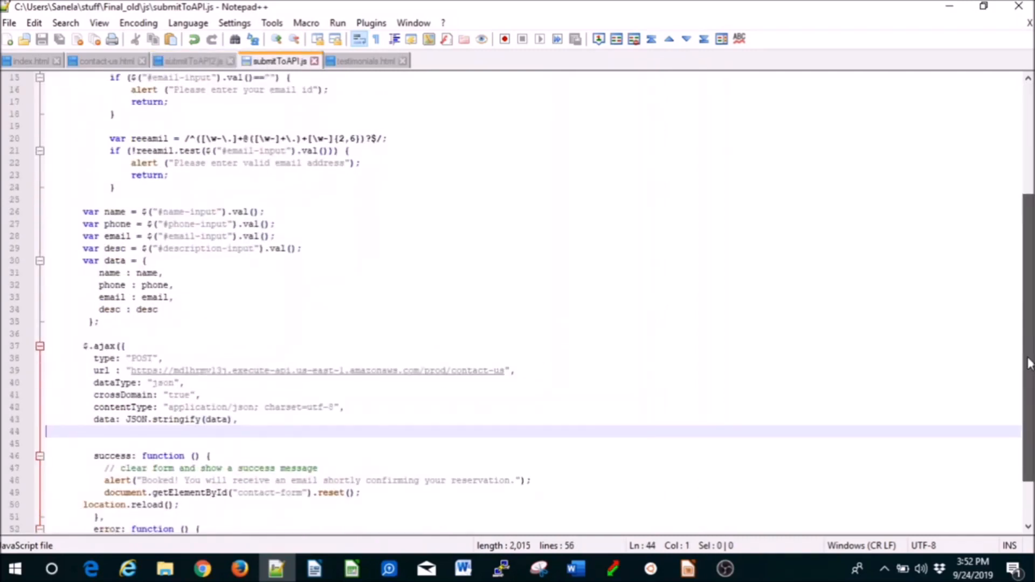
pyautogui.click(202, 568)
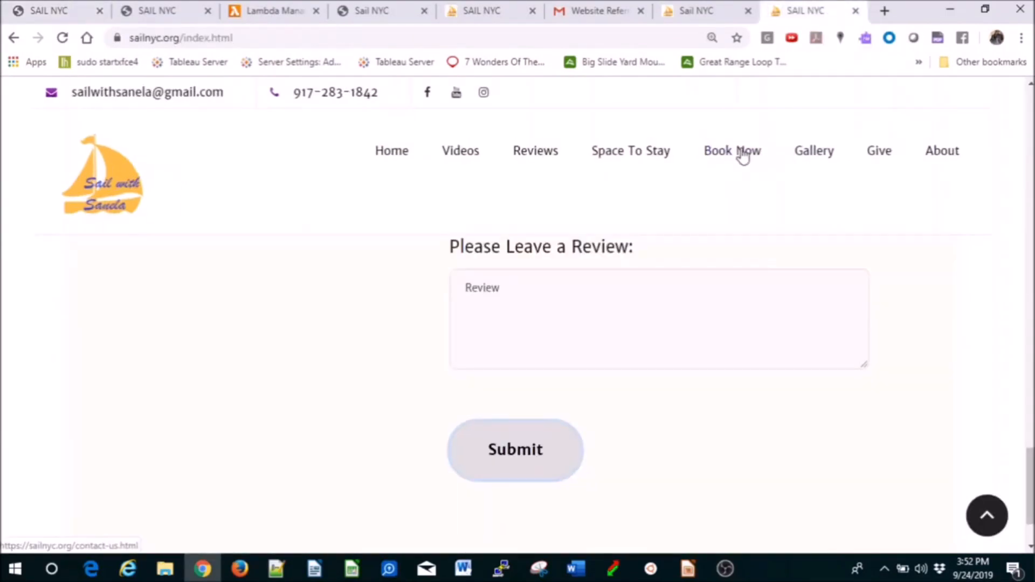
# - Fill the contact booking form with the Testing description and submit it via Book Now!
pyautogui.click(731, 151)
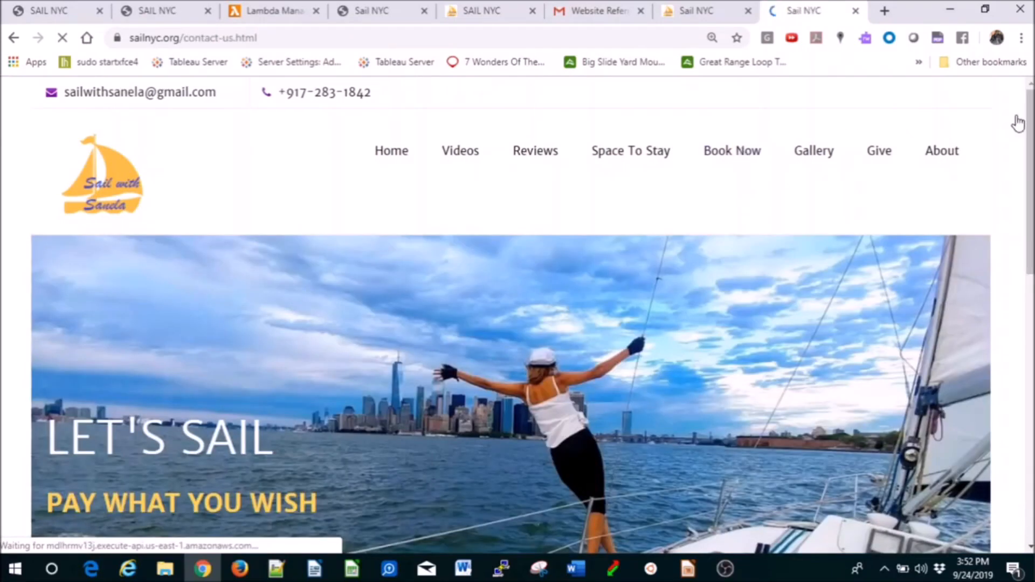
pyautogui.scroll(-3)
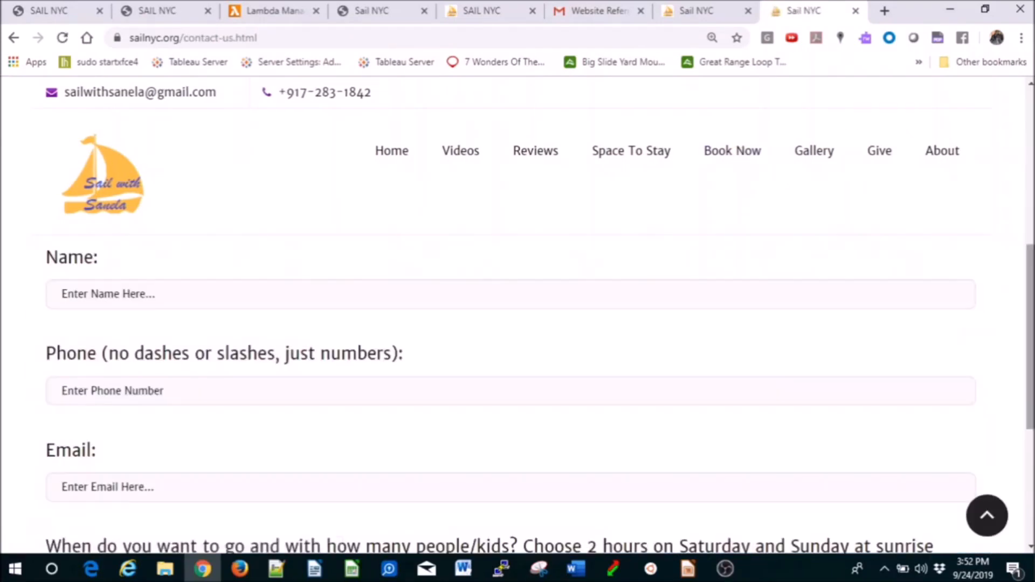
pyautogui.click(264, 293)
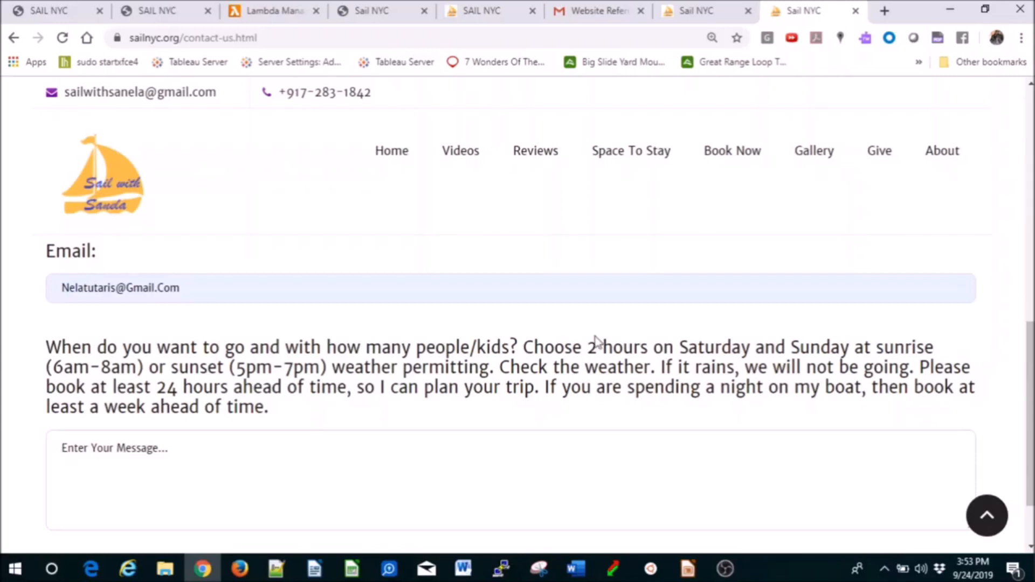
pyautogui.write('Testing')
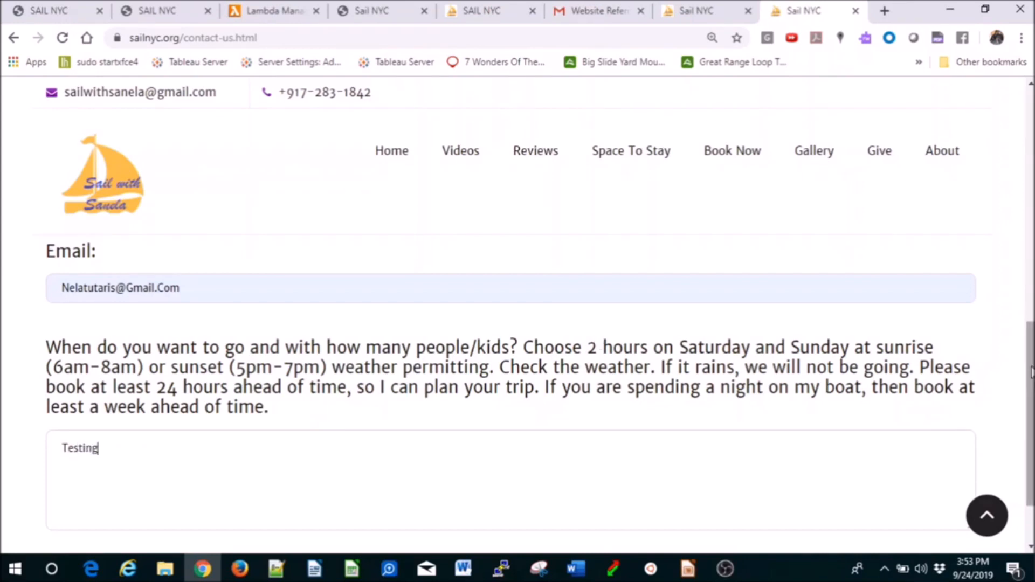
pyautogui.scroll(-3)
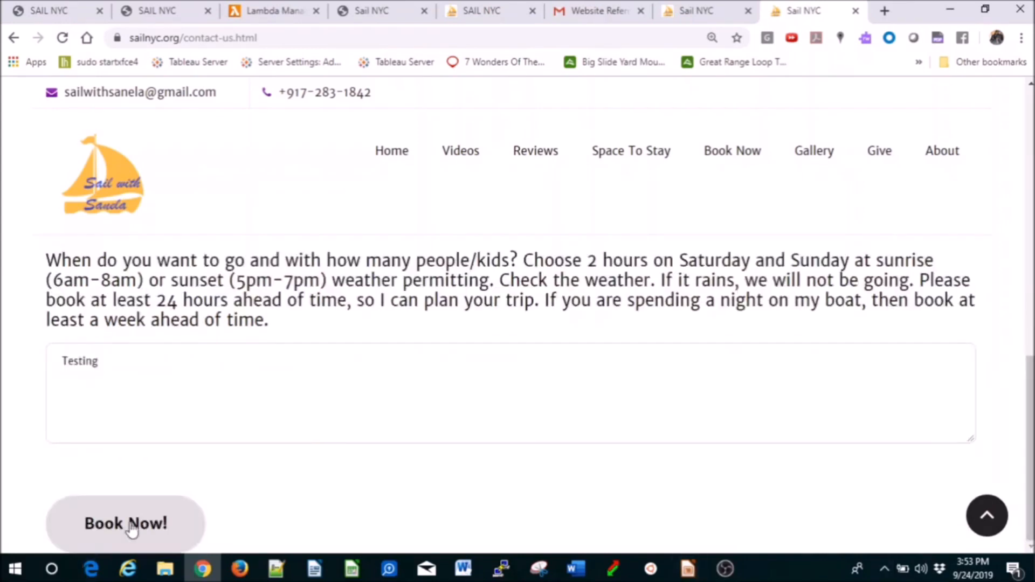
pyautogui.click(125, 523)
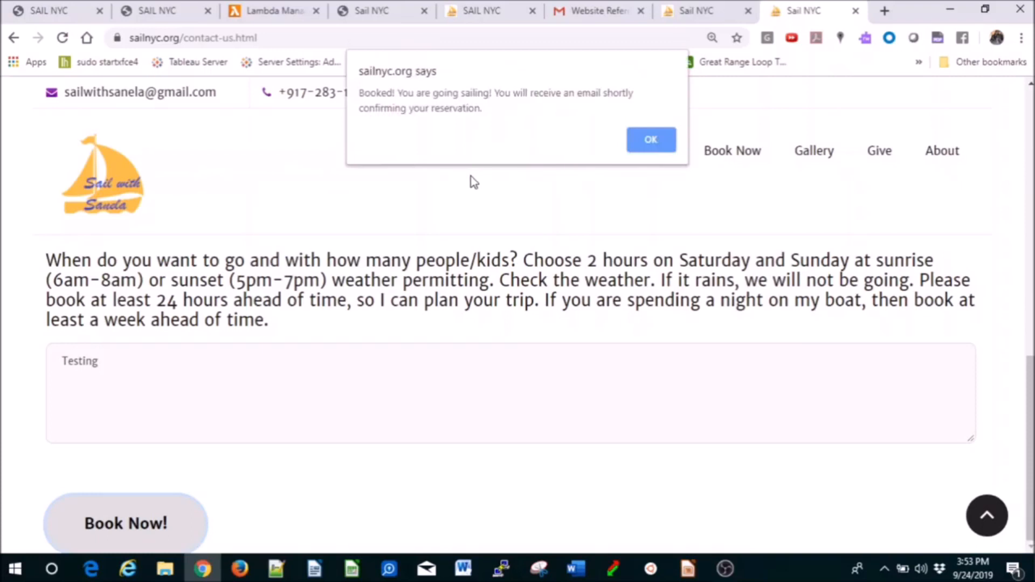
pyautogui.moveTo(663, 130)
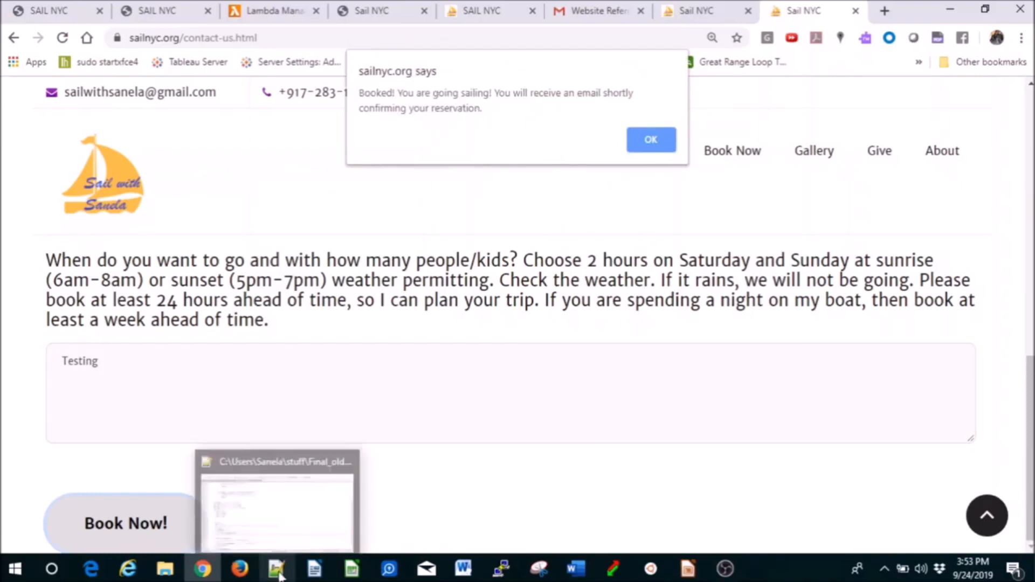
pyautogui.moveTo(274, 10)
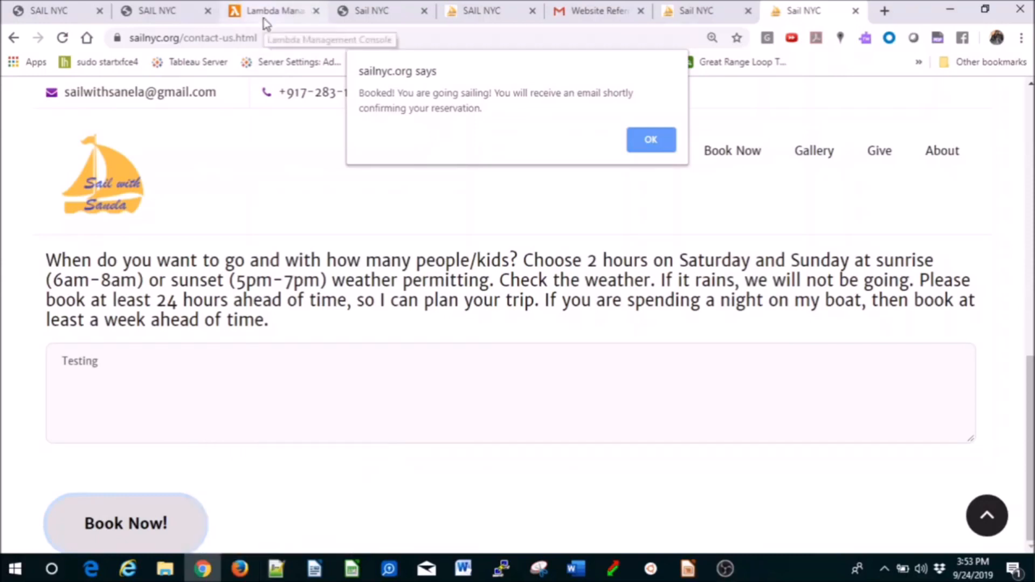
pyautogui.moveTo(271, 13)
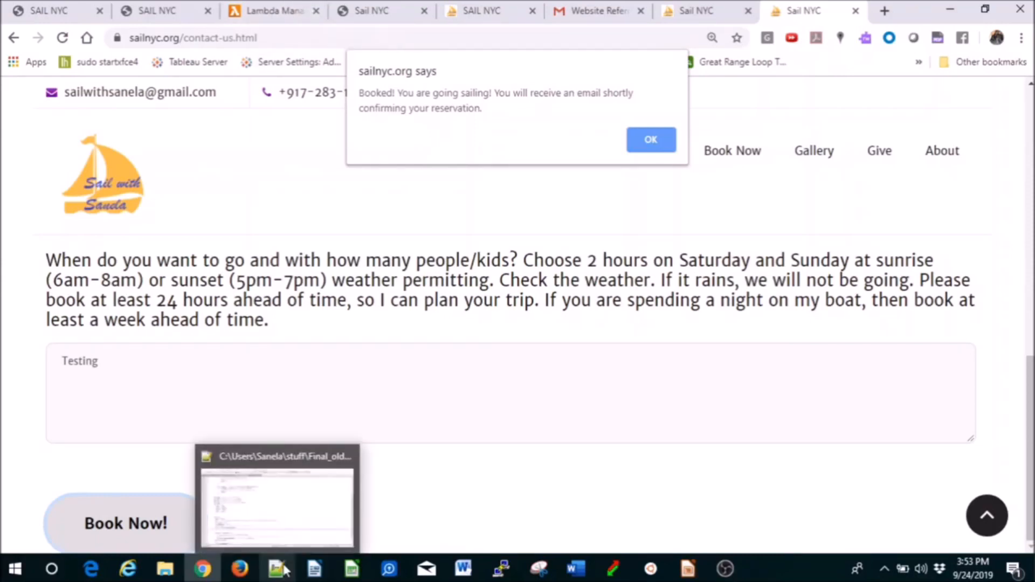
# - Check the emailed submission, then view the mailfwd Lambda's API Gateway trigger and contact-us endpoint URL
pyautogui.click(650, 139)
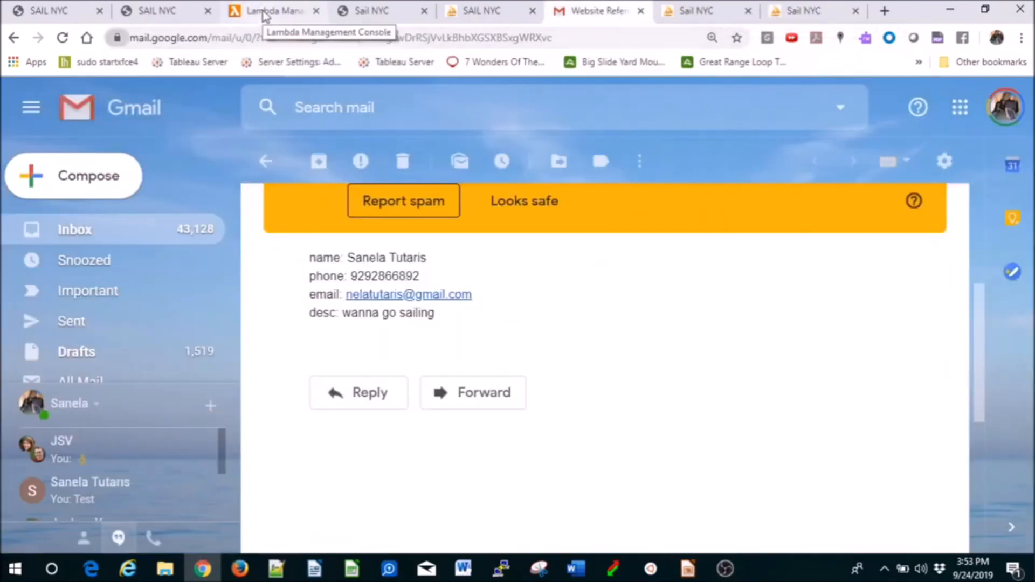
pyautogui.click(273, 11)
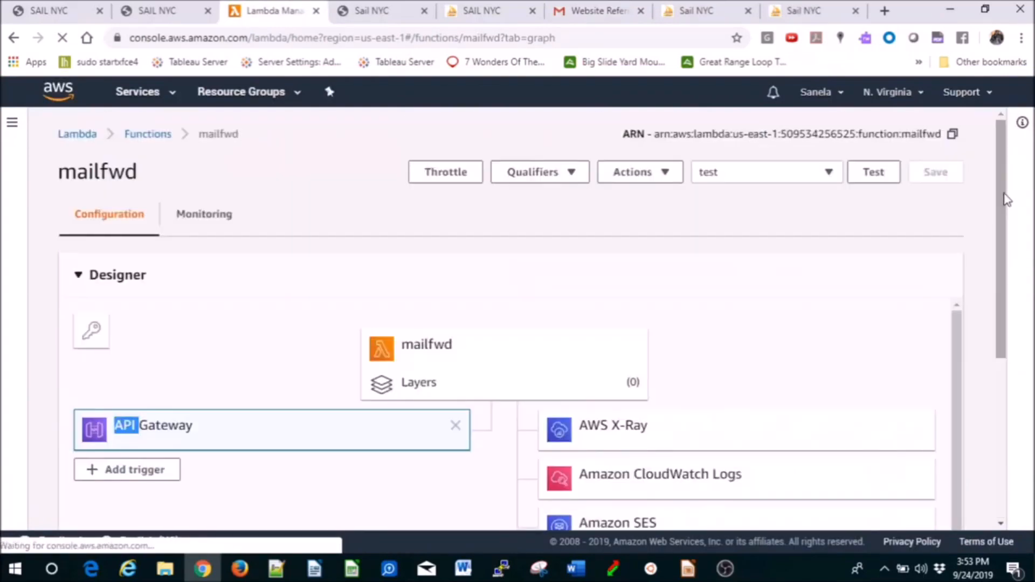
pyautogui.scroll(-3)
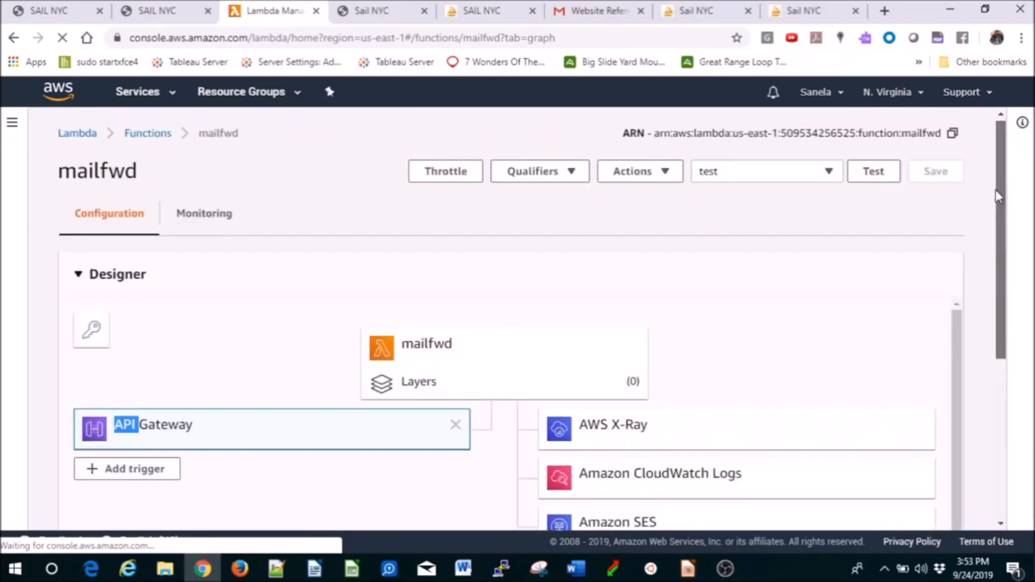
pyautogui.scroll(-3)
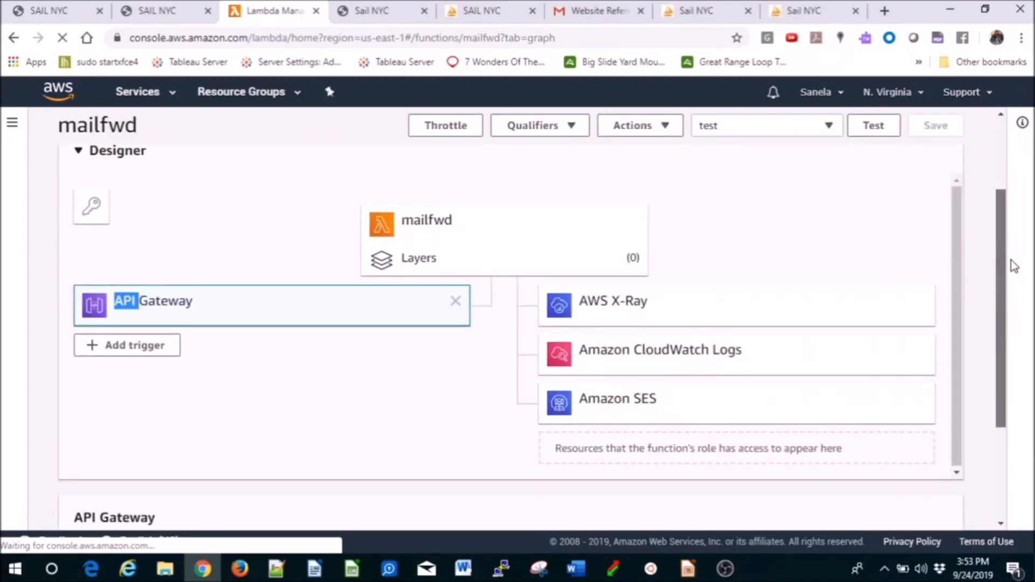
pyautogui.scroll(-3)
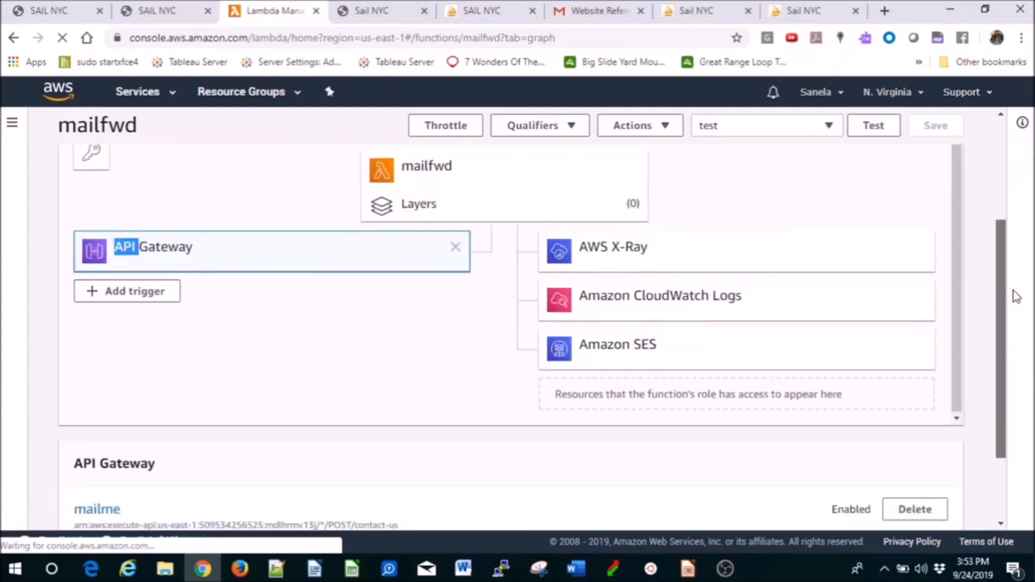
pyautogui.moveTo(596, 349)
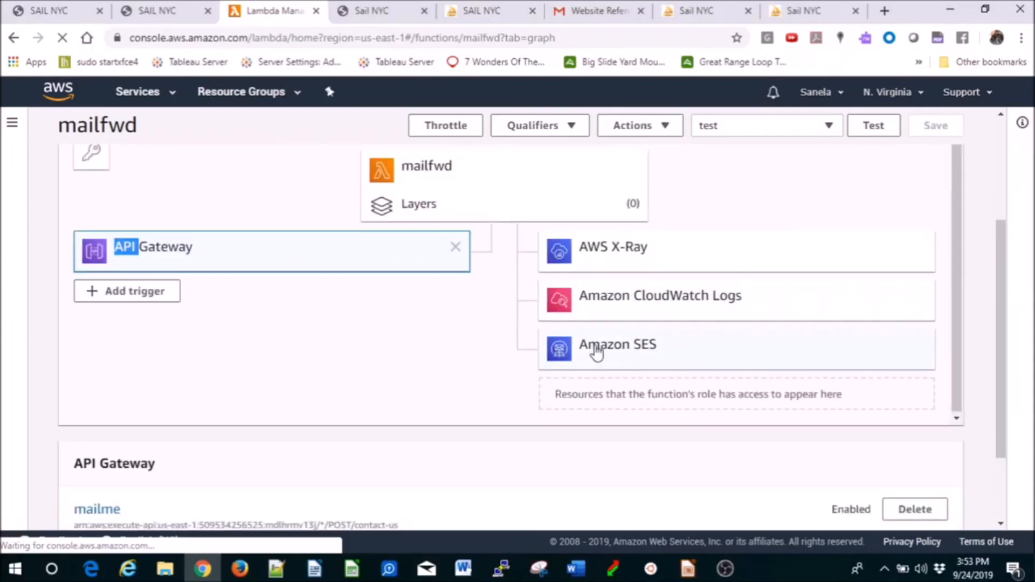
pyautogui.moveTo(1010, 239)
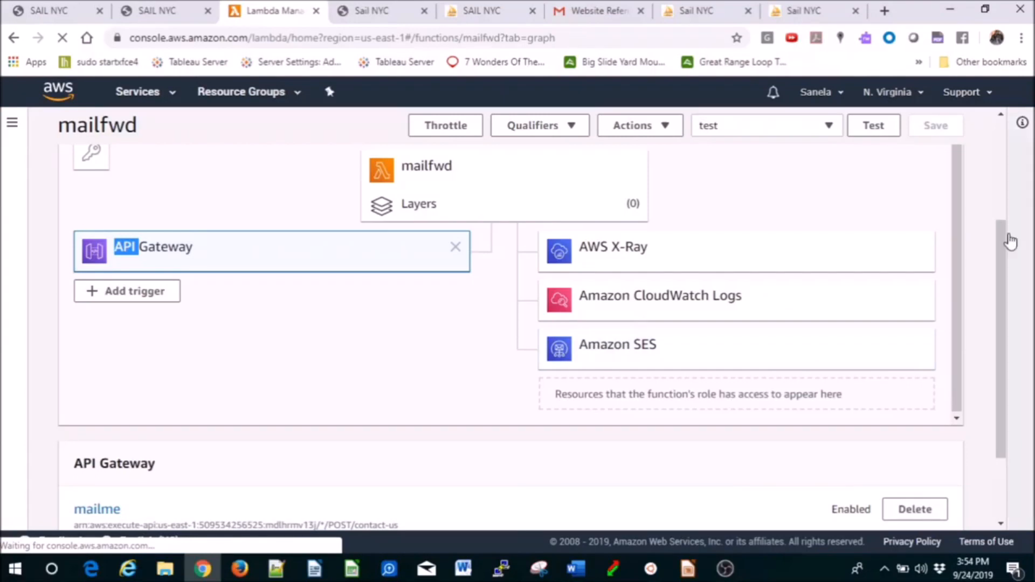
pyautogui.scroll(-3)
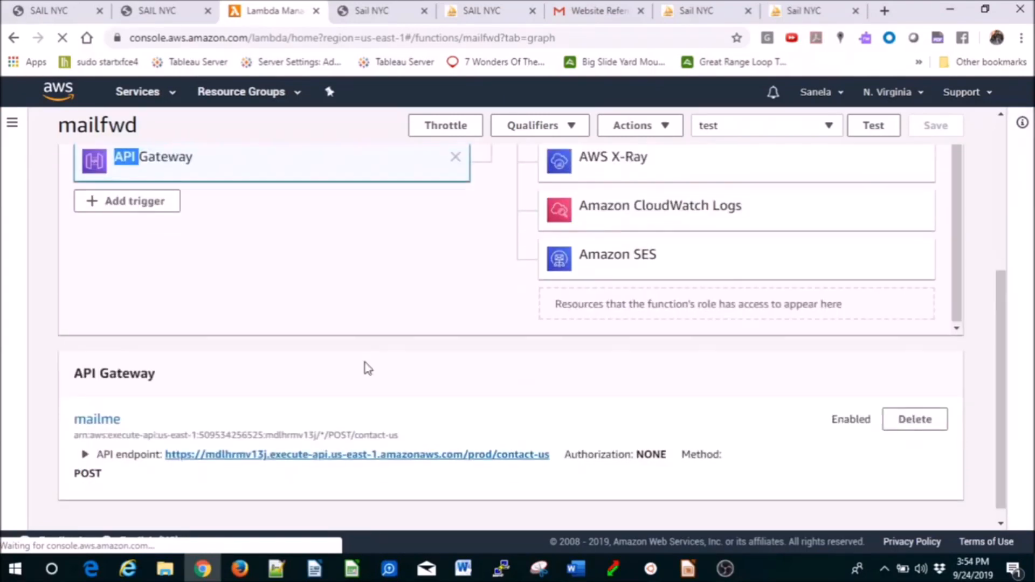
pyautogui.moveTo(255, 329)
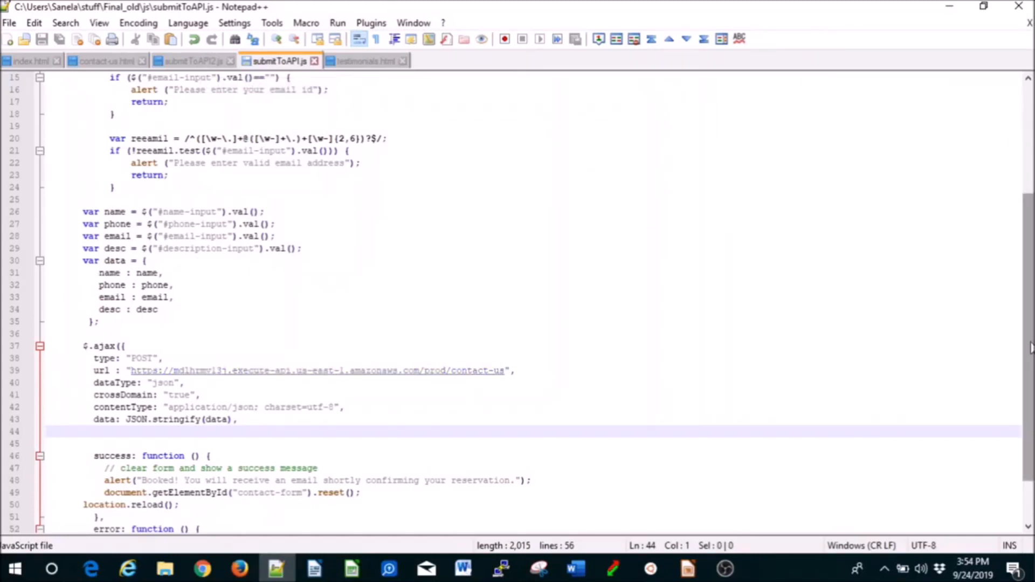
# - Compare the $.ajax contact-us endpoint URL in submitToAPI.js and submitToAPI2.js
pyautogui.scroll(3)
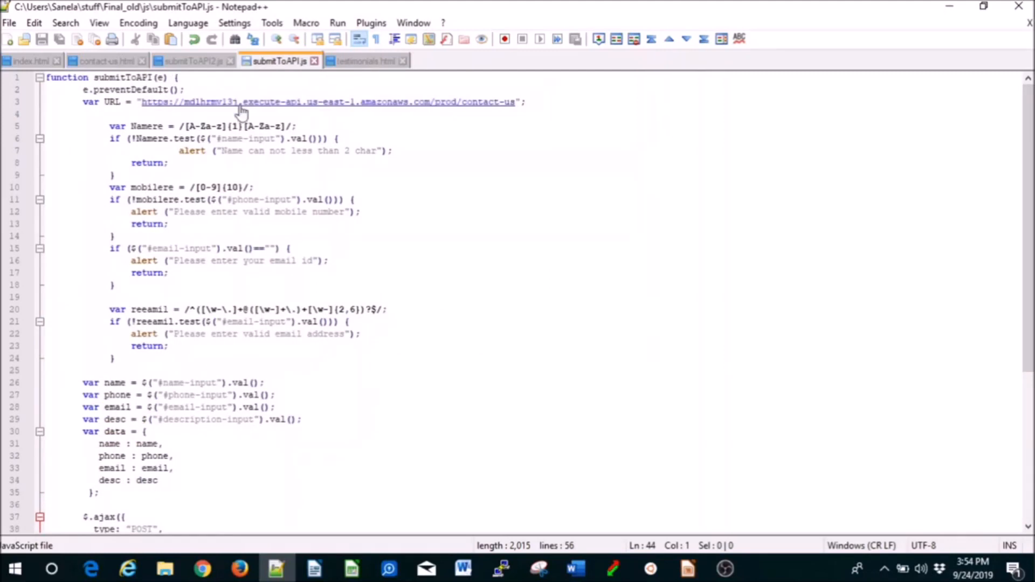
pyautogui.click(192, 61)
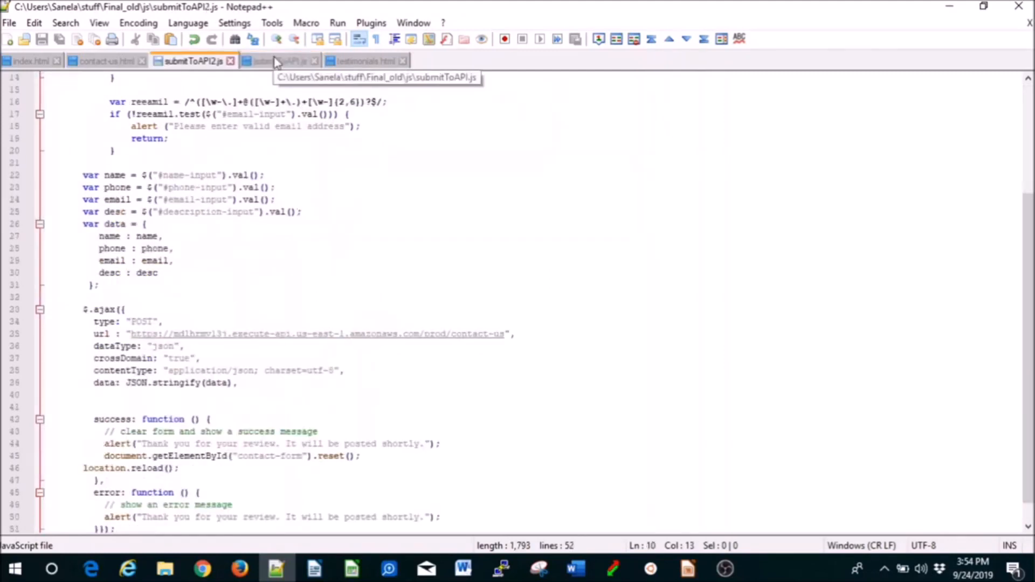
pyautogui.click(278, 60)
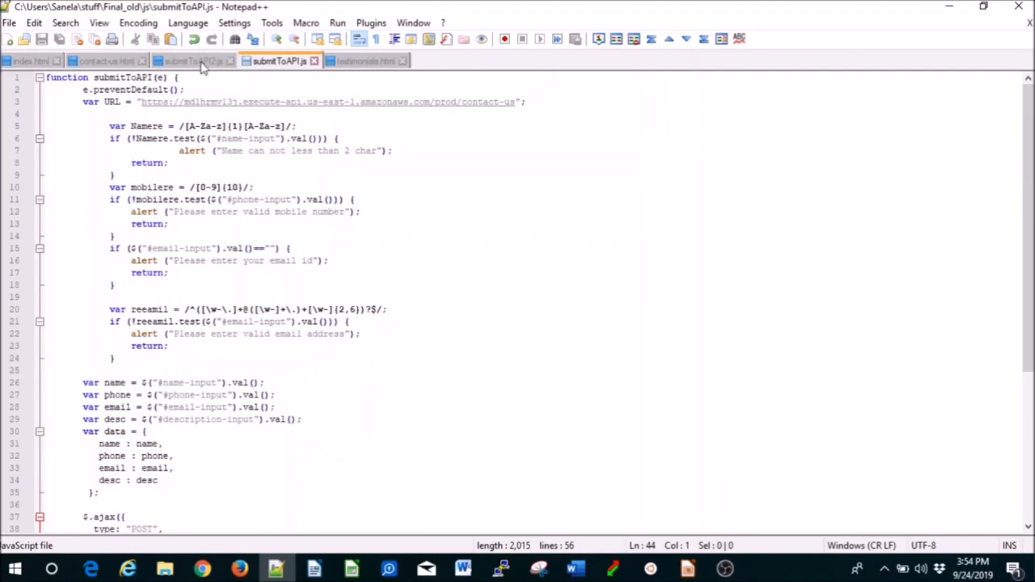
pyautogui.click(192, 61)
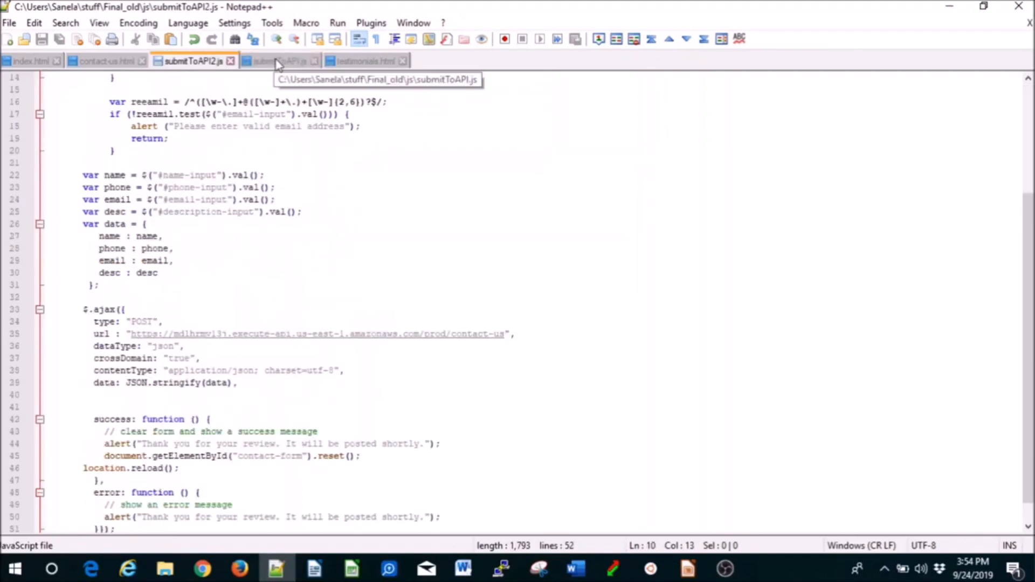
pyautogui.click(202, 568)
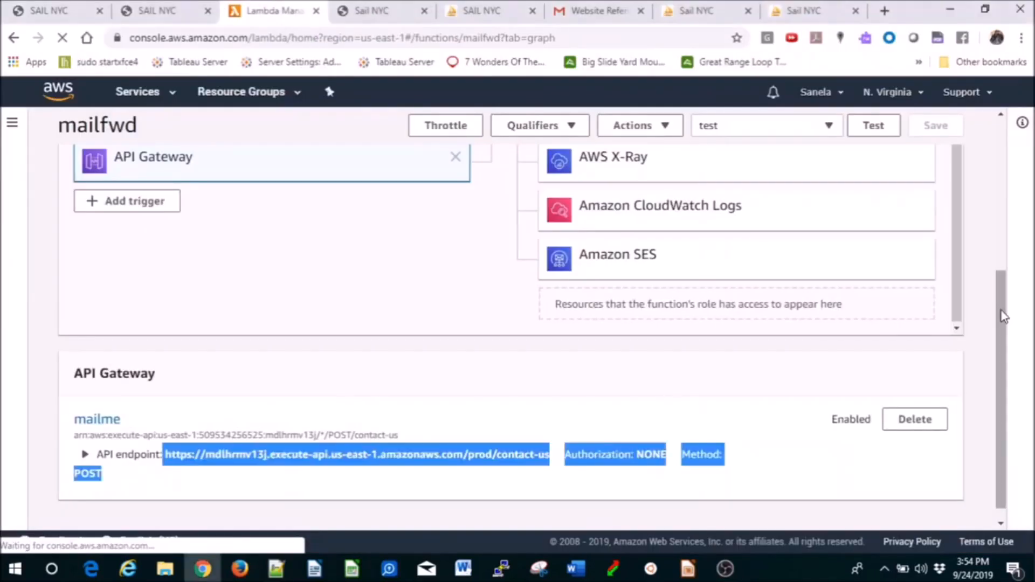
# - View the mailfwd function's monitoring metrics and return to the Lambda functions list
pyautogui.scroll(3)
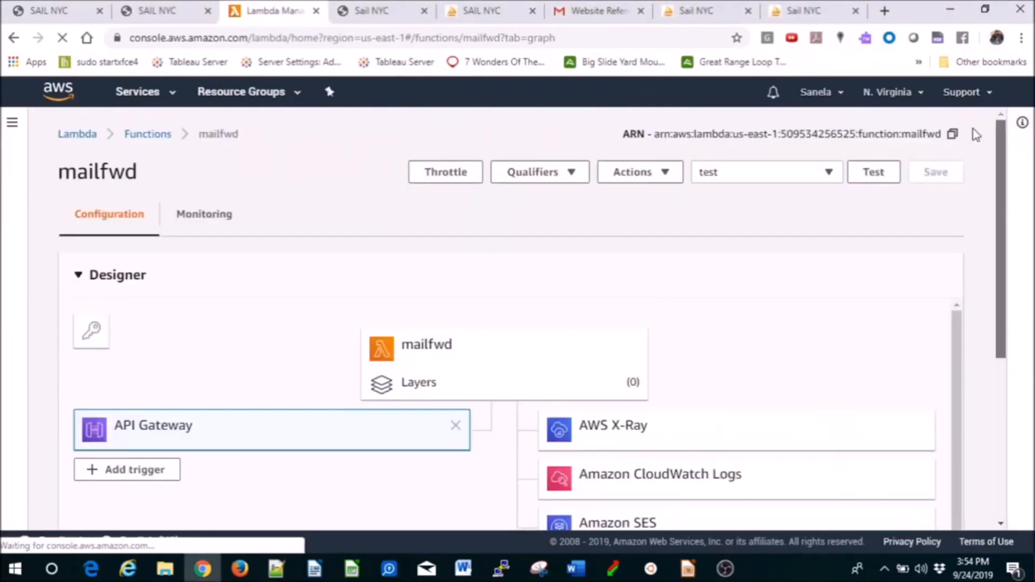
pyautogui.moveTo(203, 213)
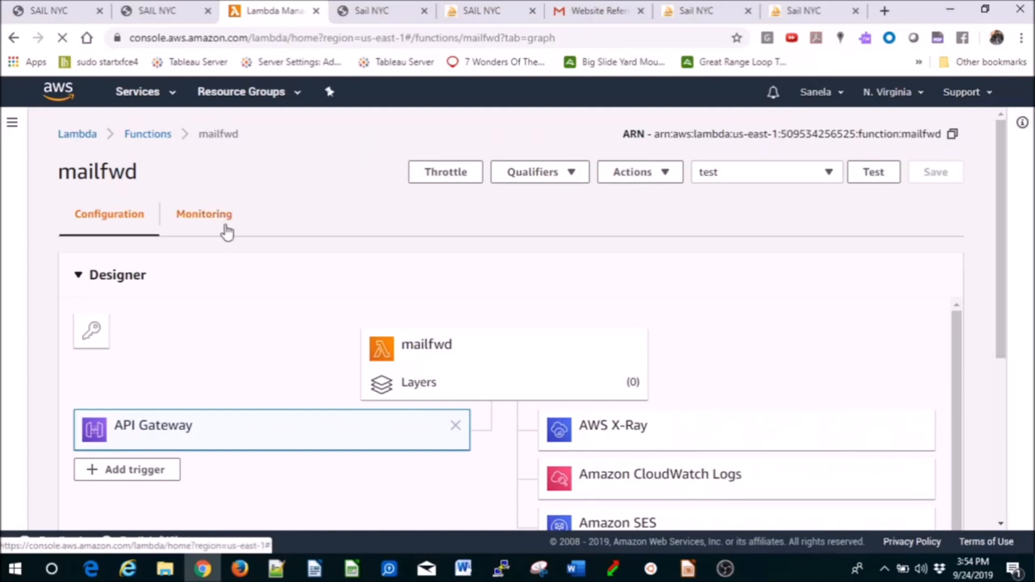
pyautogui.click(203, 213)
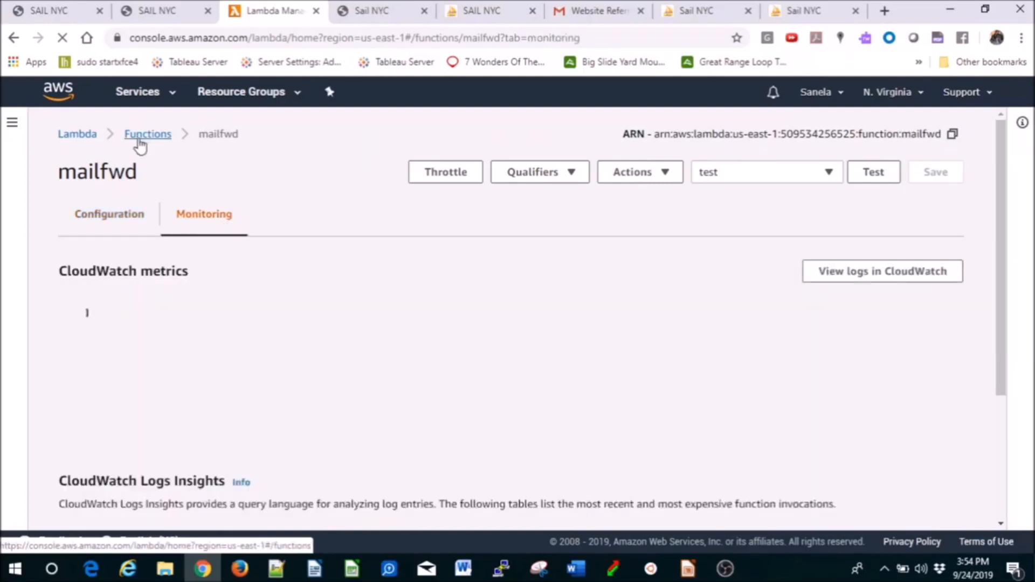
pyautogui.click(148, 134)
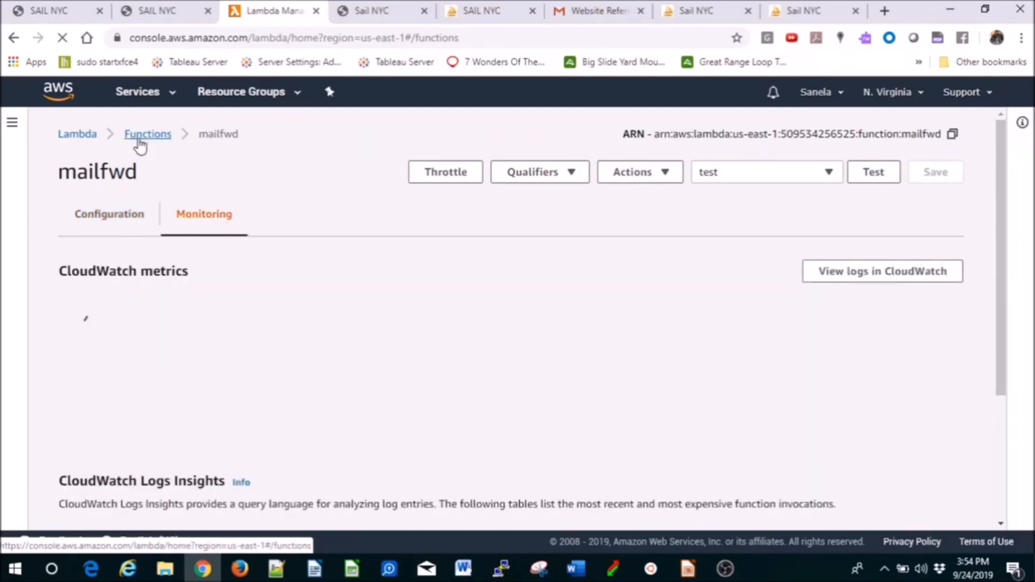
pyautogui.click(148, 133)
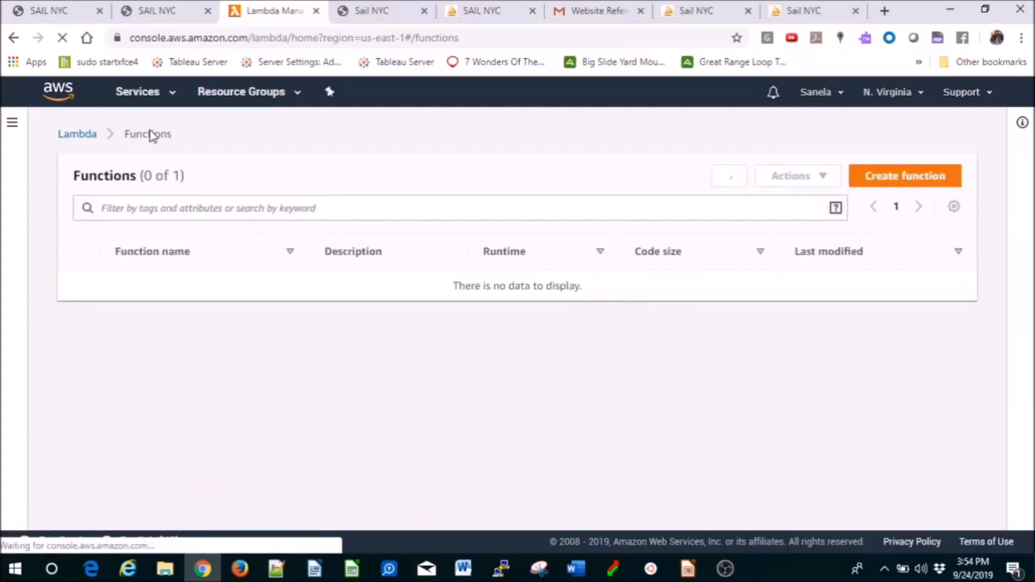
pyautogui.click(728, 176)
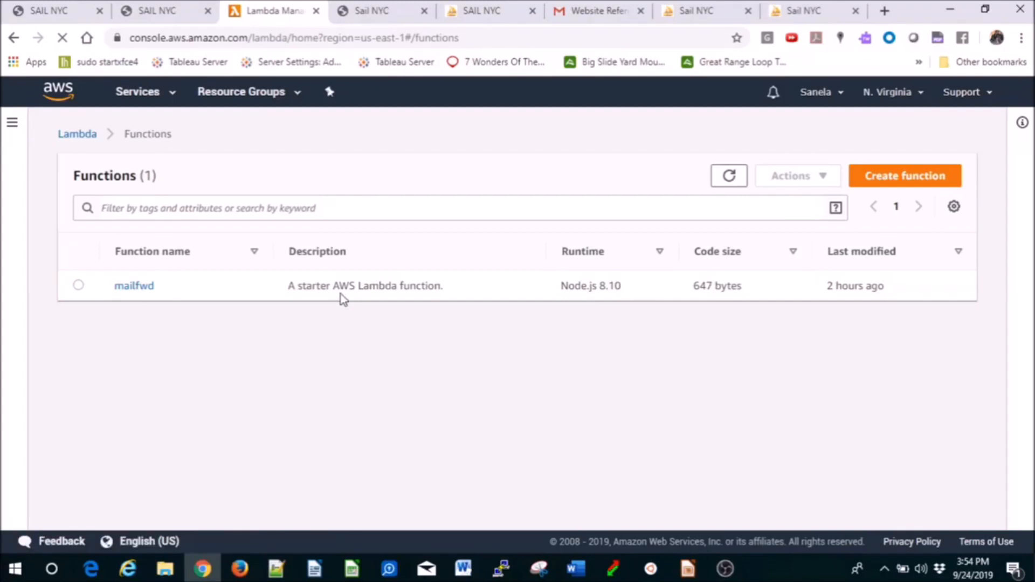
# - Reopen the mailfwd function and scroll to its Function code section
pyautogui.click(134, 284)
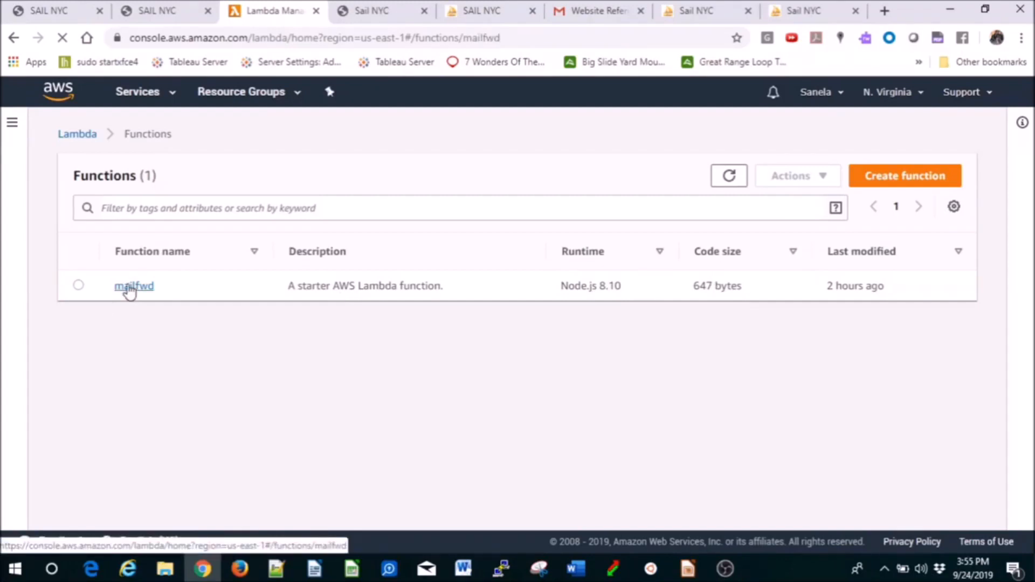
pyautogui.click(134, 285)
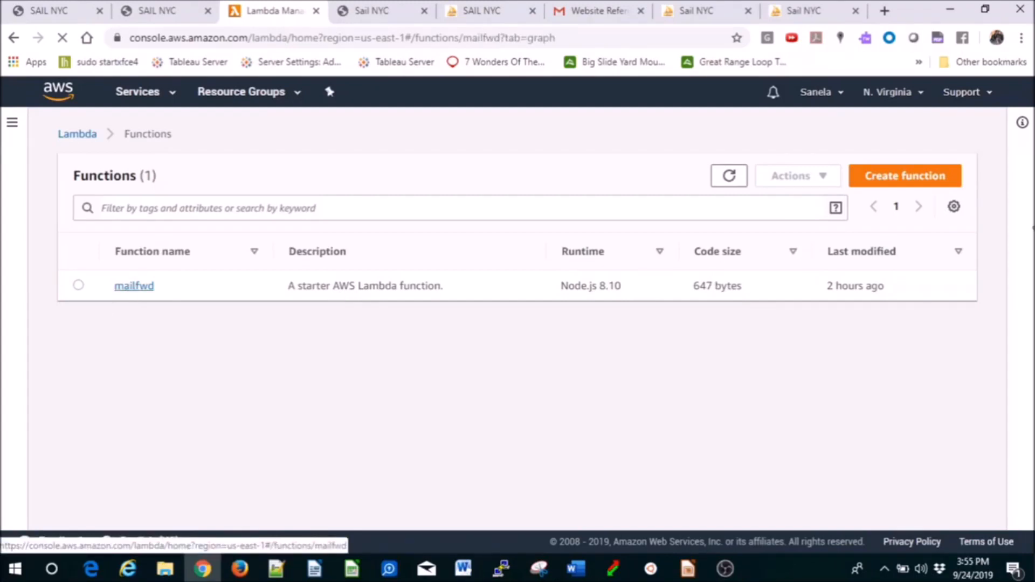
pyautogui.click(134, 285)
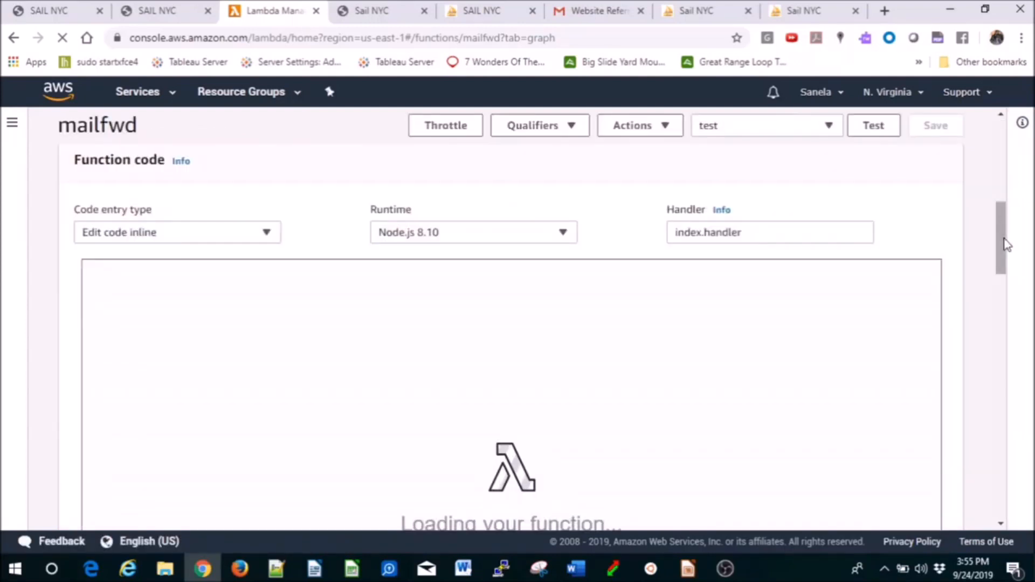
pyautogui.scroll(-3)
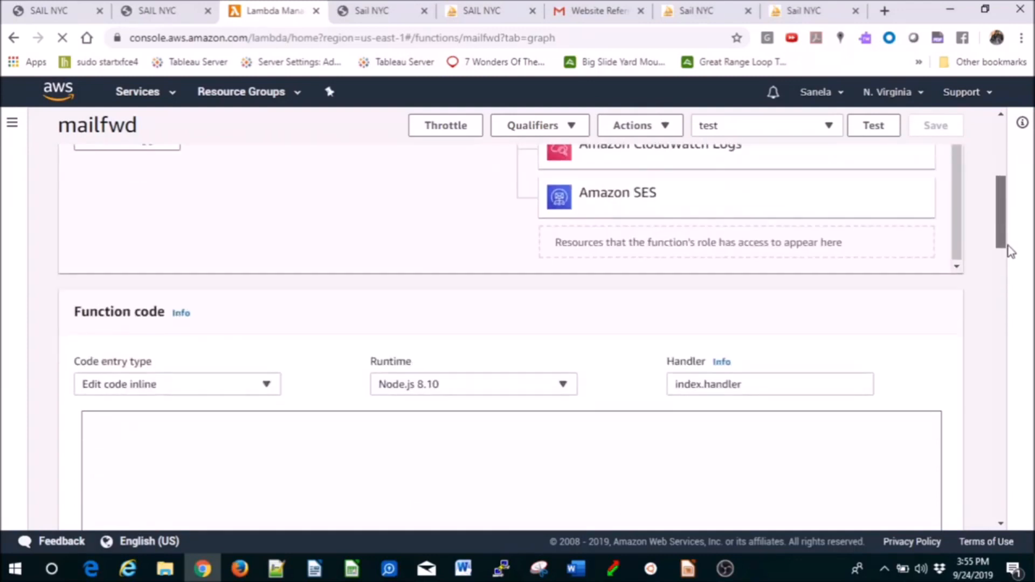
pyautogui.scroll(-3)
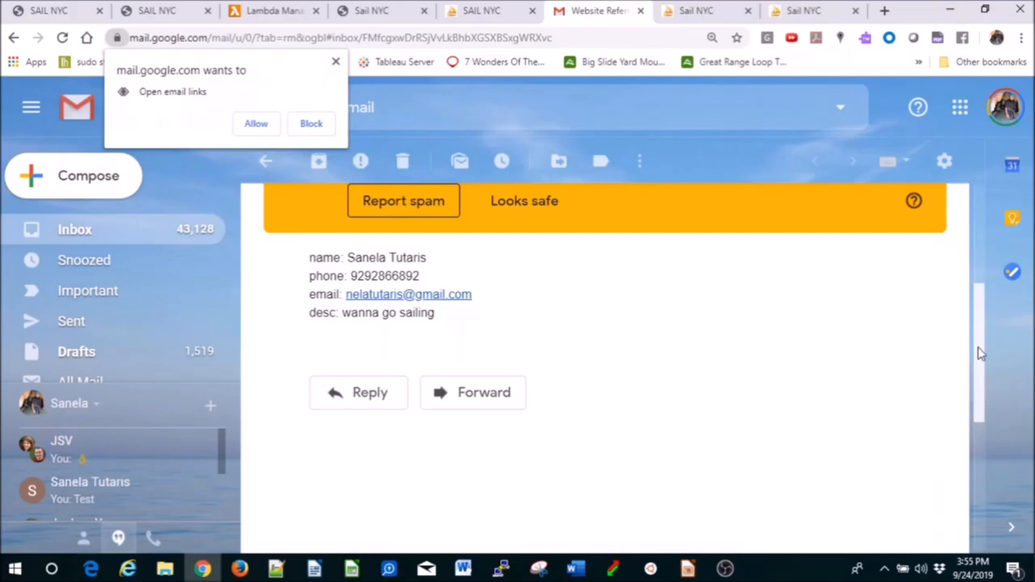
# - Review the Website Referral Form email's fields, then return to the mailfwd Lambda page
pyautogui.scroll(3)
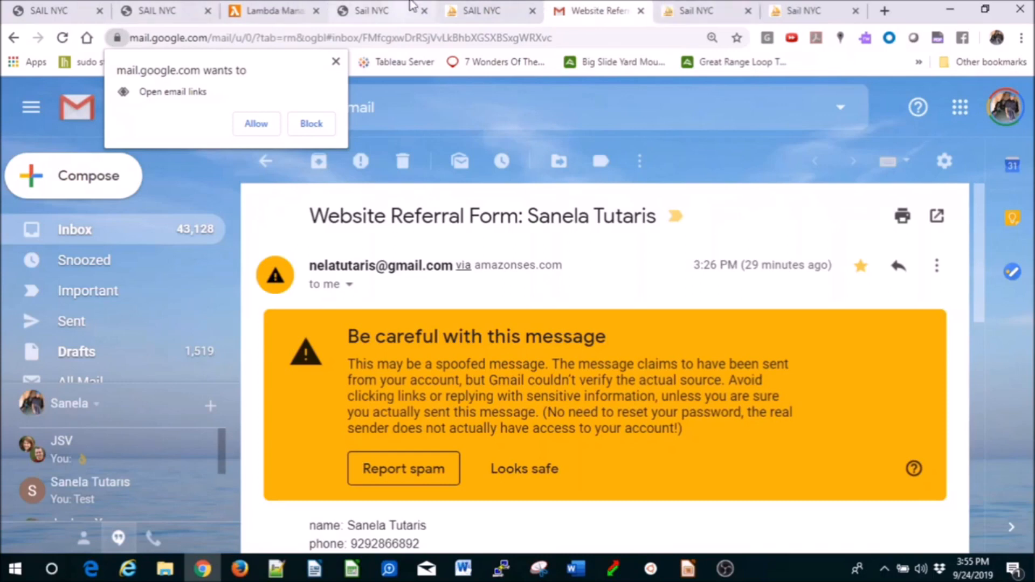
pyautogui.click(270, 10)
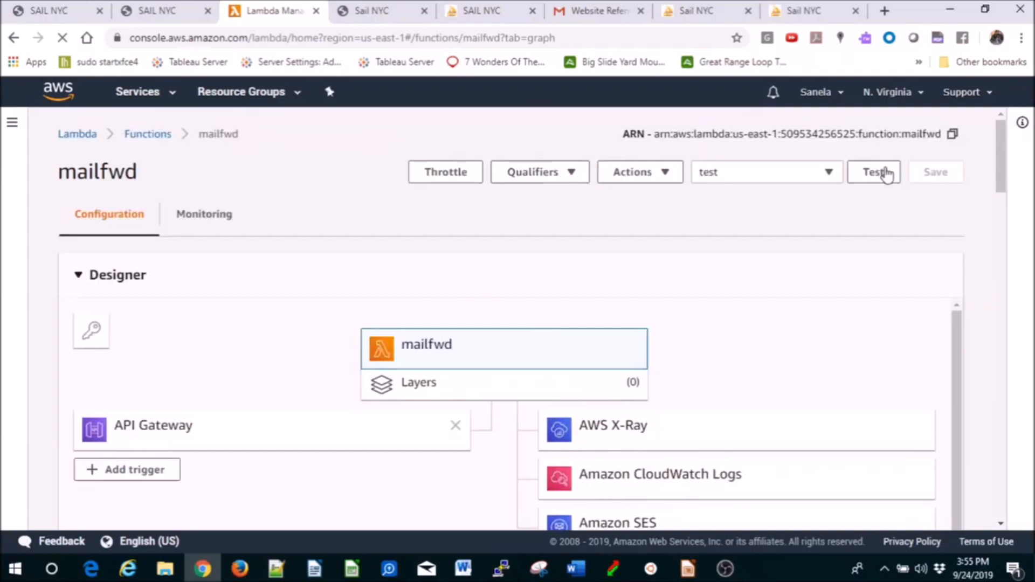
# - Run the mailfwd test event to a successful result, then bring up the Services menu
pyautogui.click(872, 172)
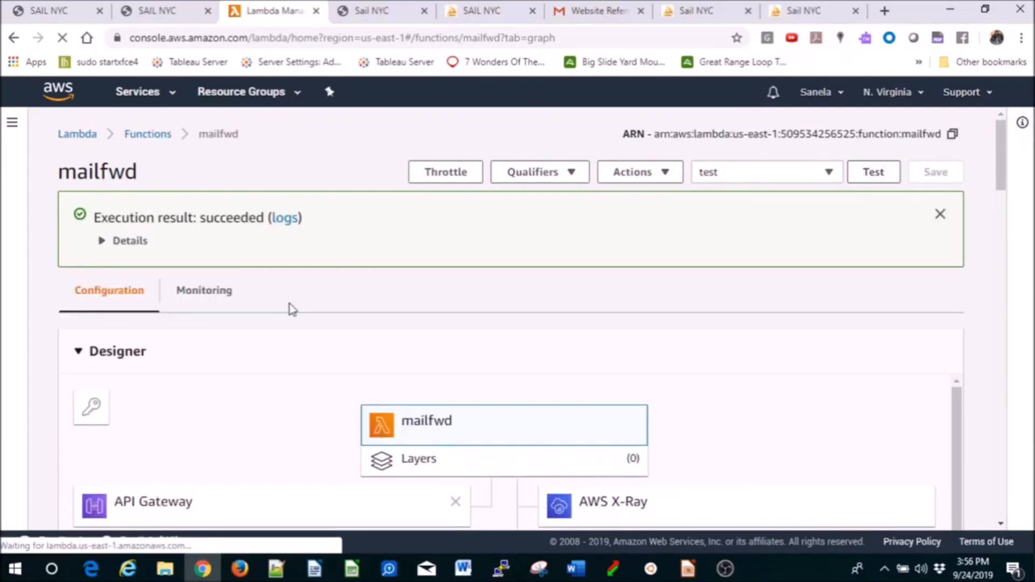
pyautogui.moveTo(242, 112)
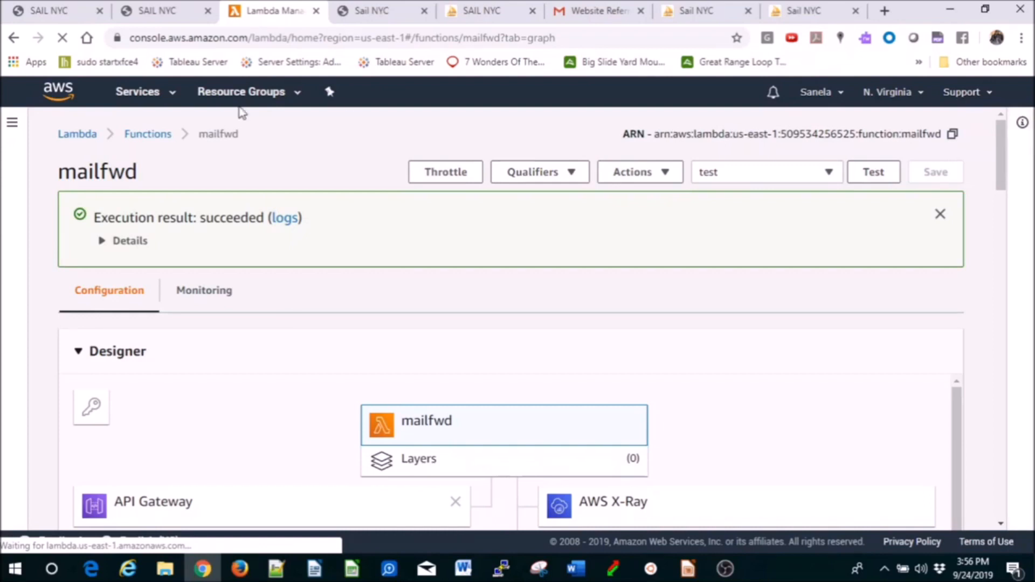
pyautogui.click(137, 91)
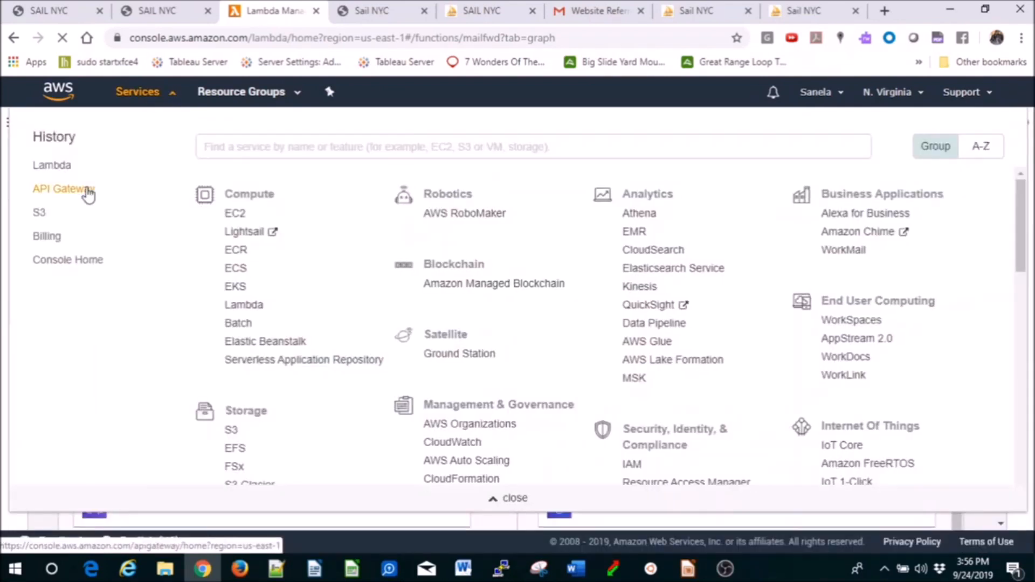
# - In API Gateway, show the mailme prod stage's POST /contact-us invoke URL, then bring up Notepad++
pyautogui.click(64, 188)
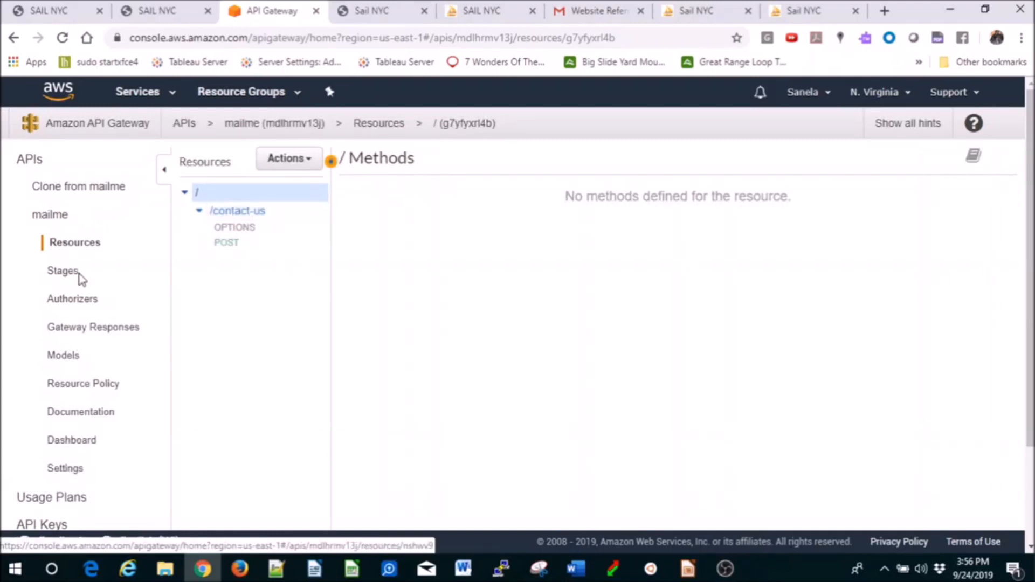
pyautogui.click(61, 270)
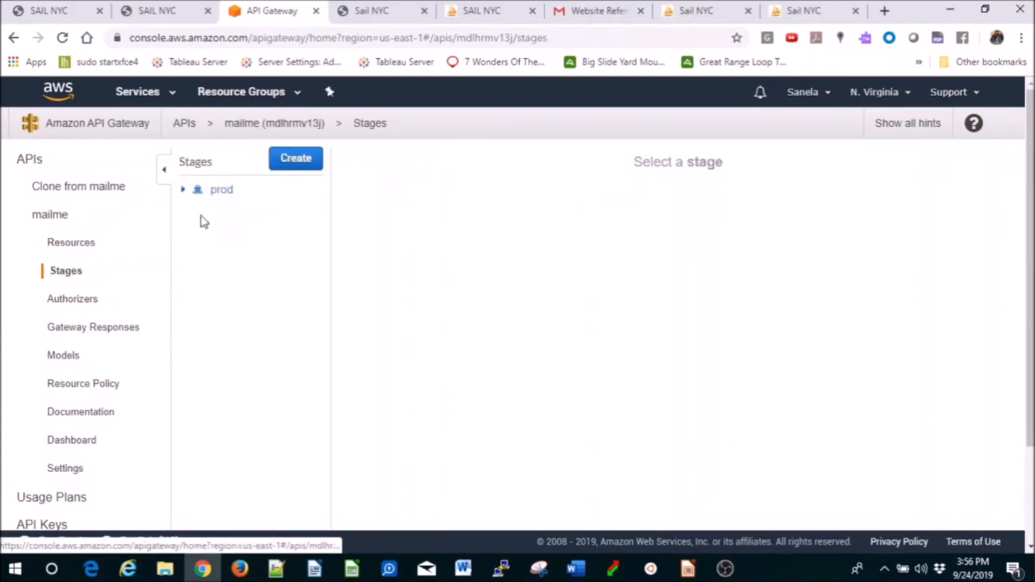
pyautogui.click(220, 189)
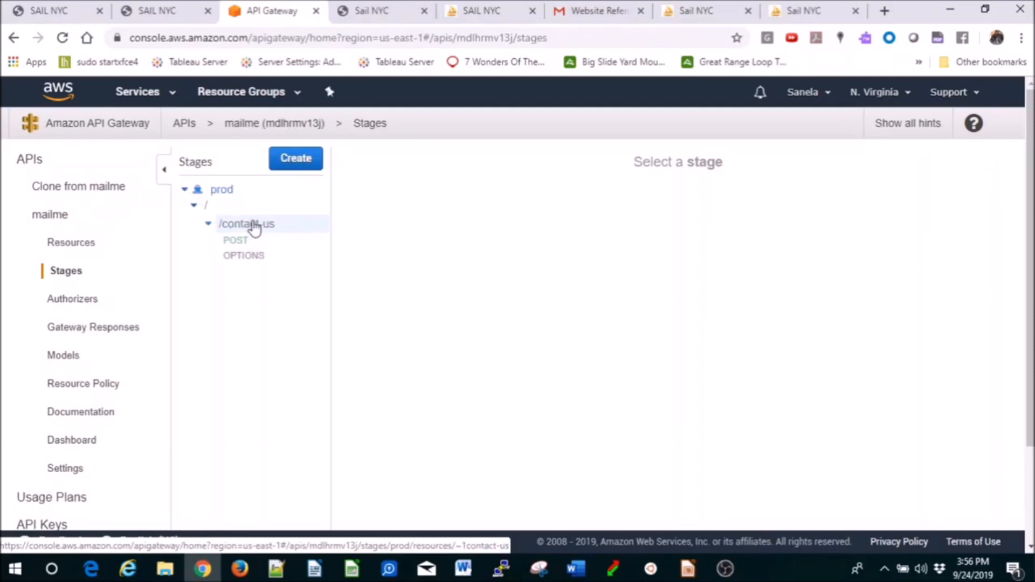
pyautogui.click(246, 224)
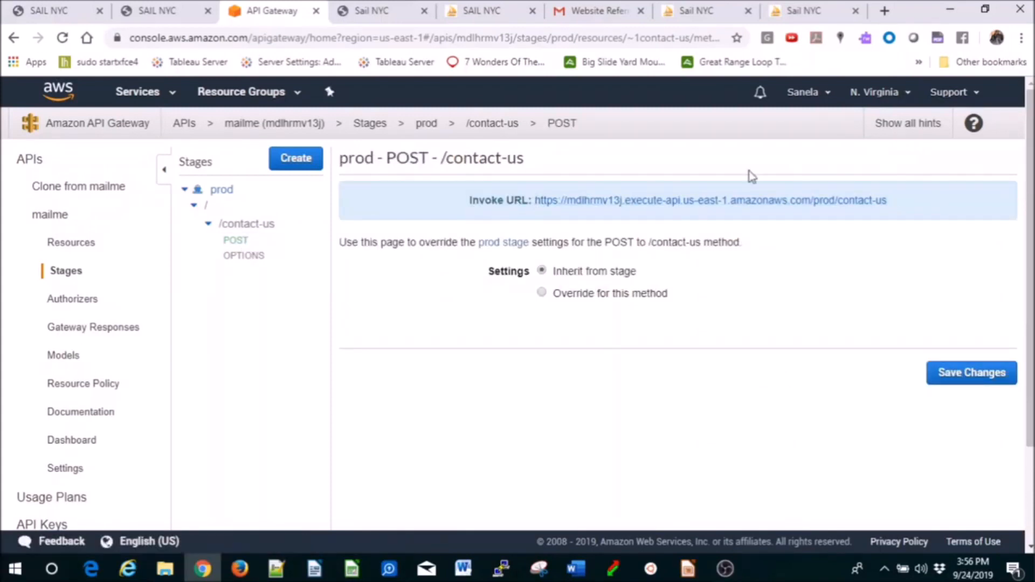
pyautogui.moveTo(553, 410)
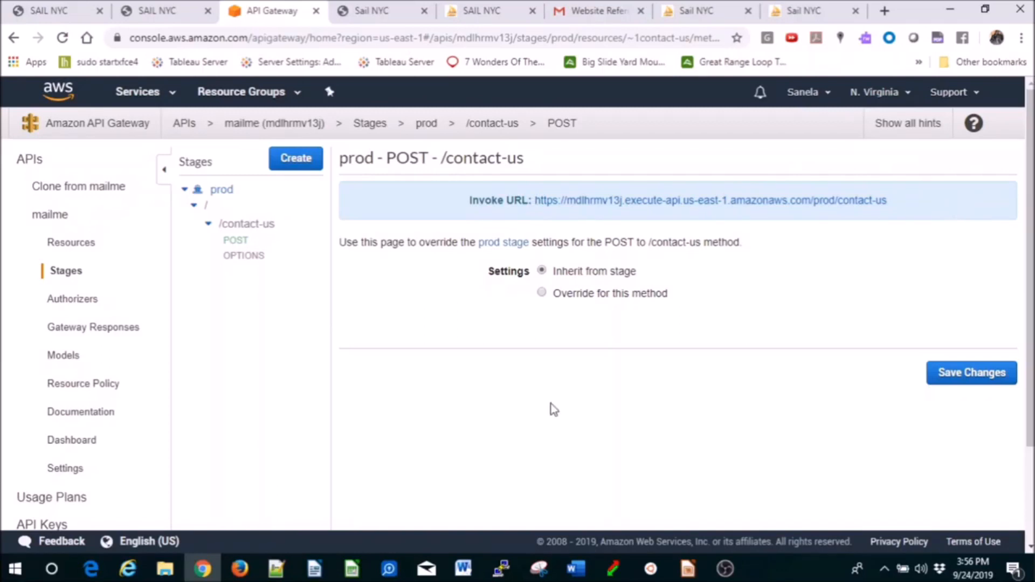
pyautogui.click(275, 568)
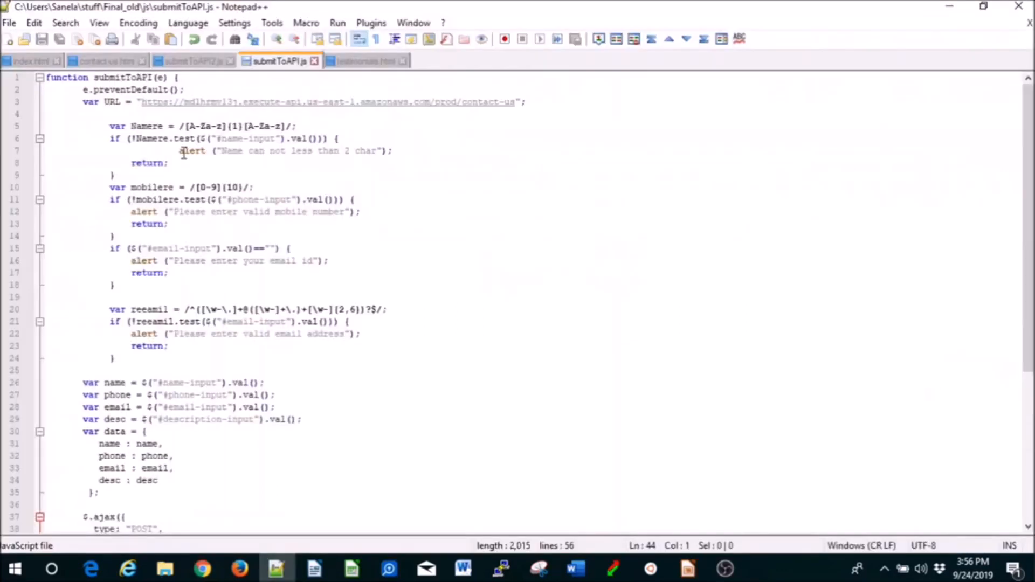
# - View index.html loading submitToAPI2.js in its head, then return to the API Gateway page
pyautogui.click(30, 60)
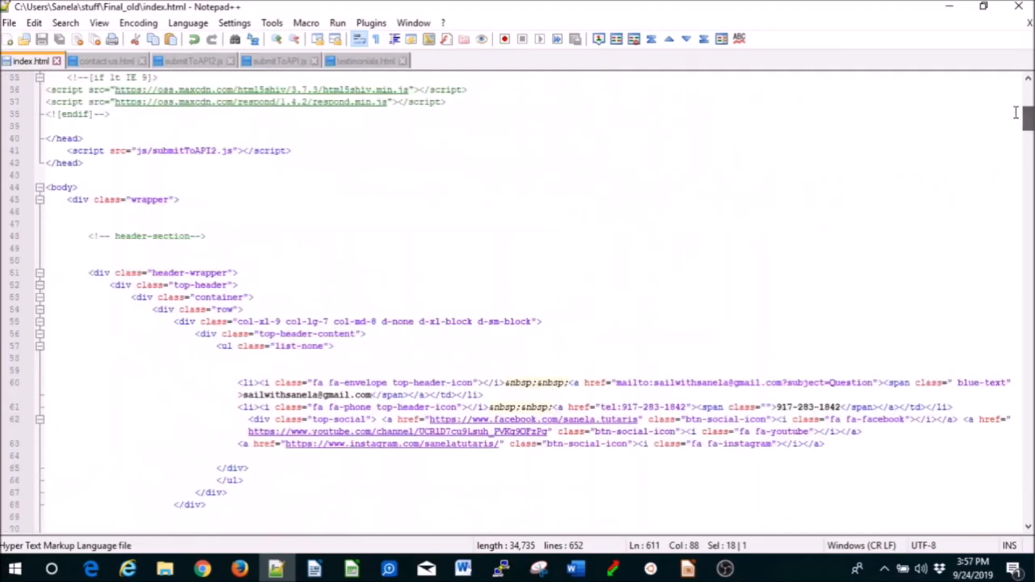
pyautogui.moveTo(715, 207)
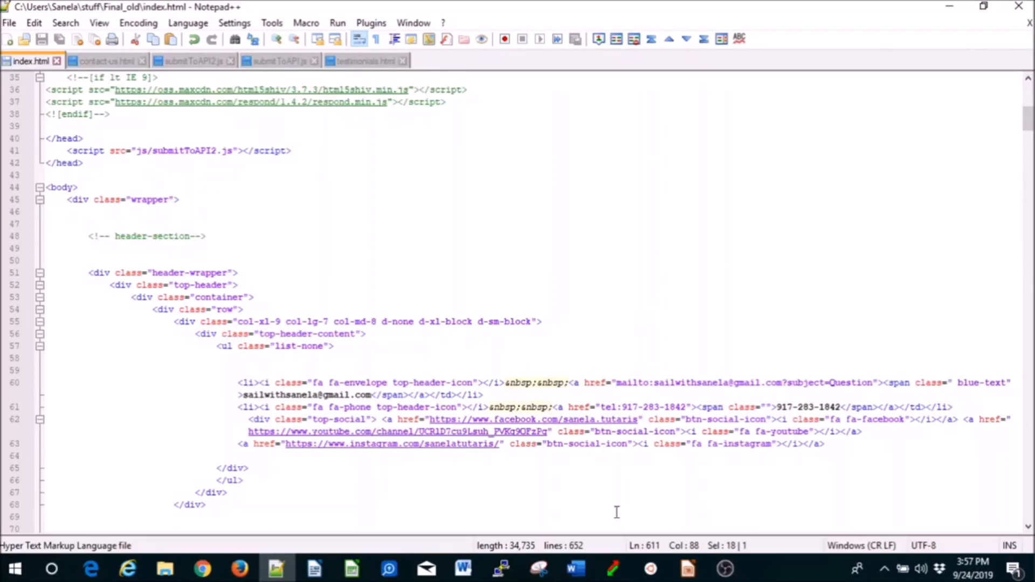
pyautogui.click(202, 568)
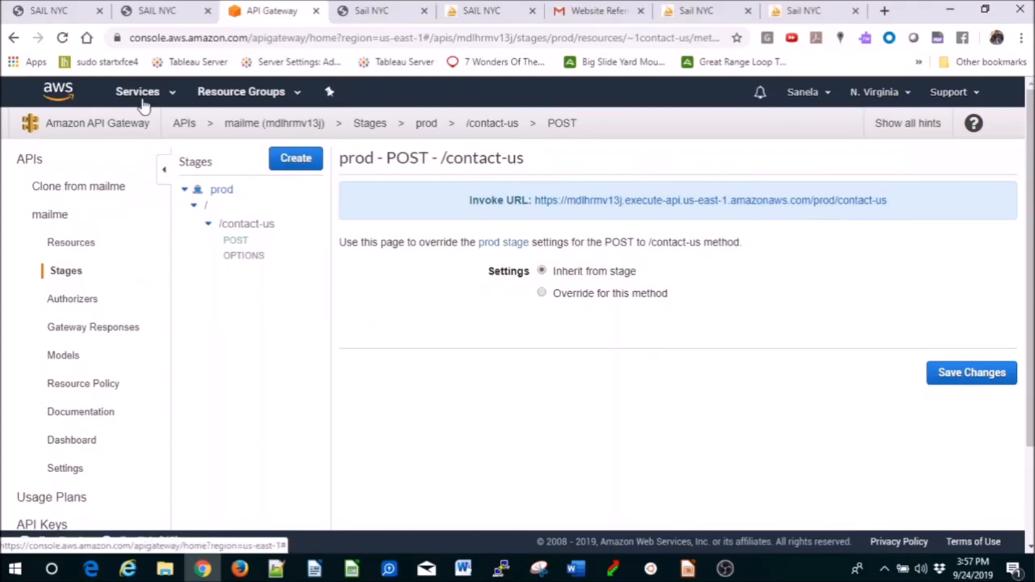
# - In Amazon SES, show the Email Addresses list with both sender identities verified
pyautogui.click(137, 90)
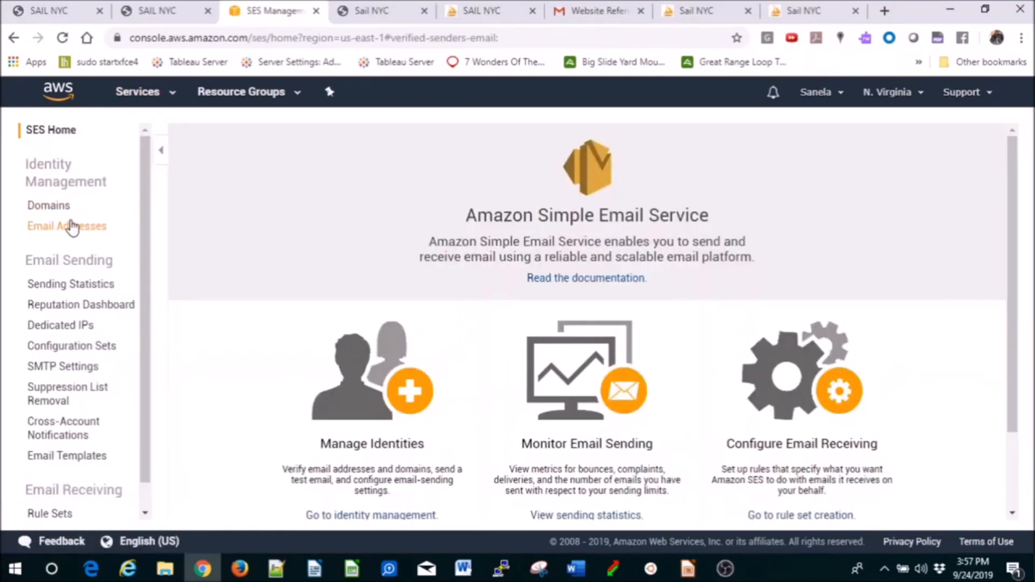
pyautogui.click(66, 225)
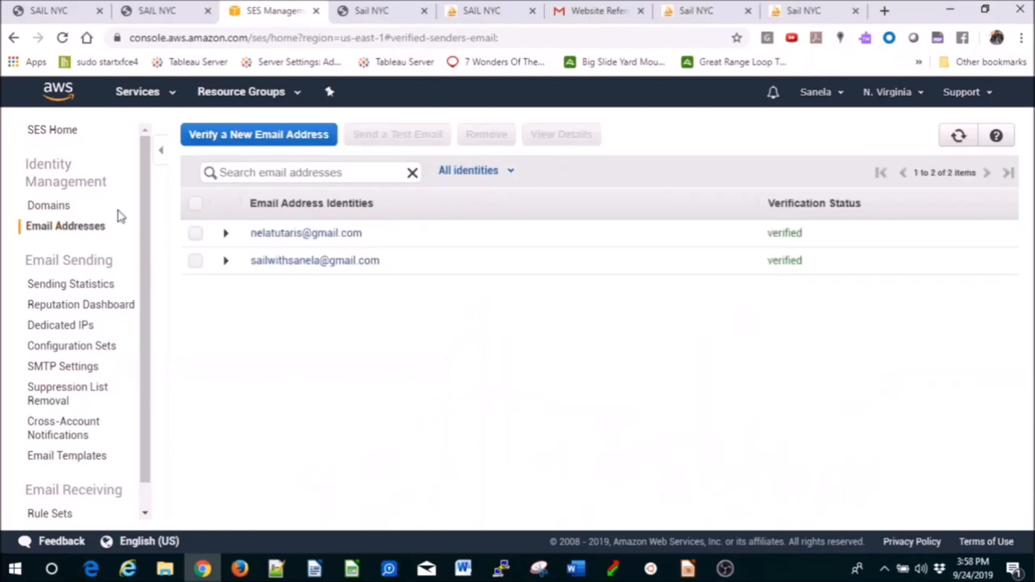